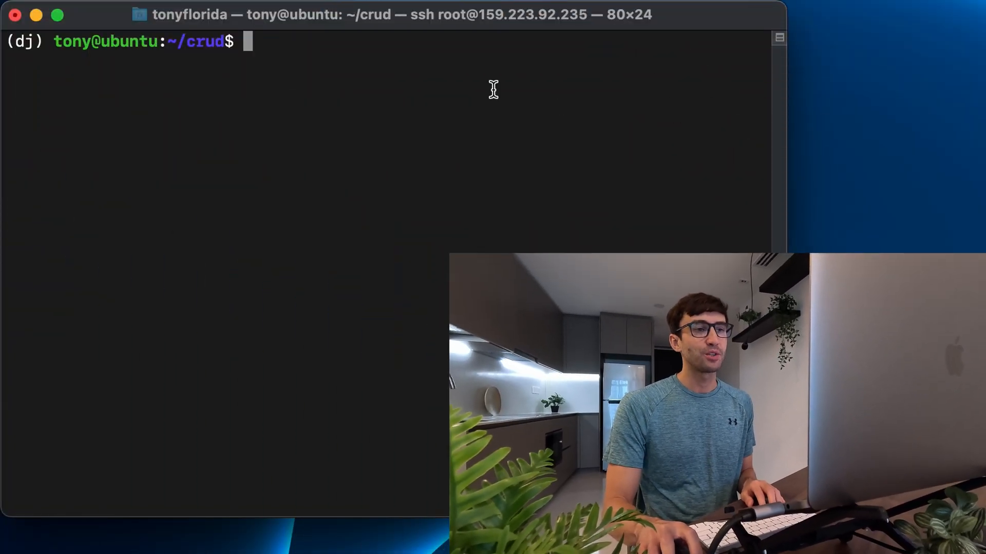
Enter the crud project's score/ folder, list its files, and start a new forms.py in vim.
double_click(201, 41)
type("vi")
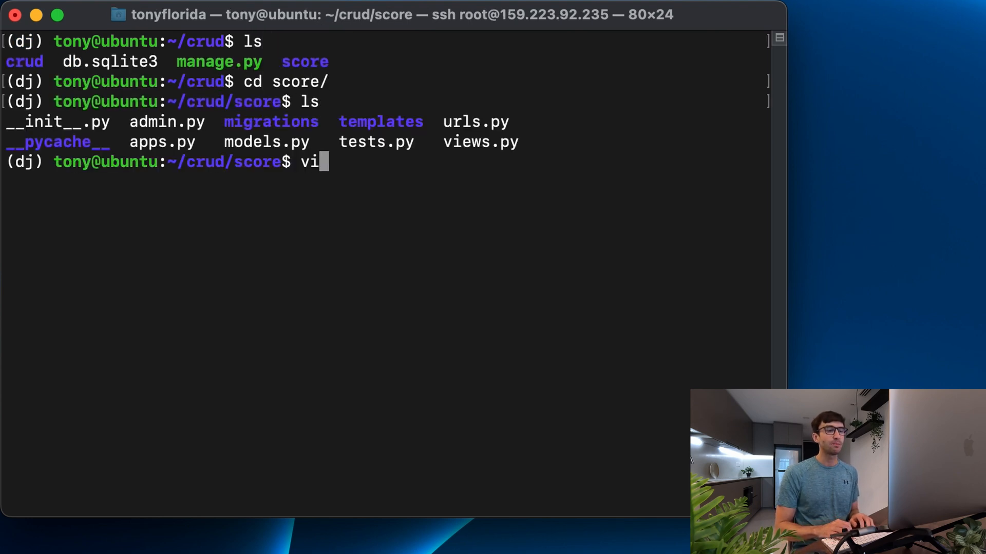
type("m forms")
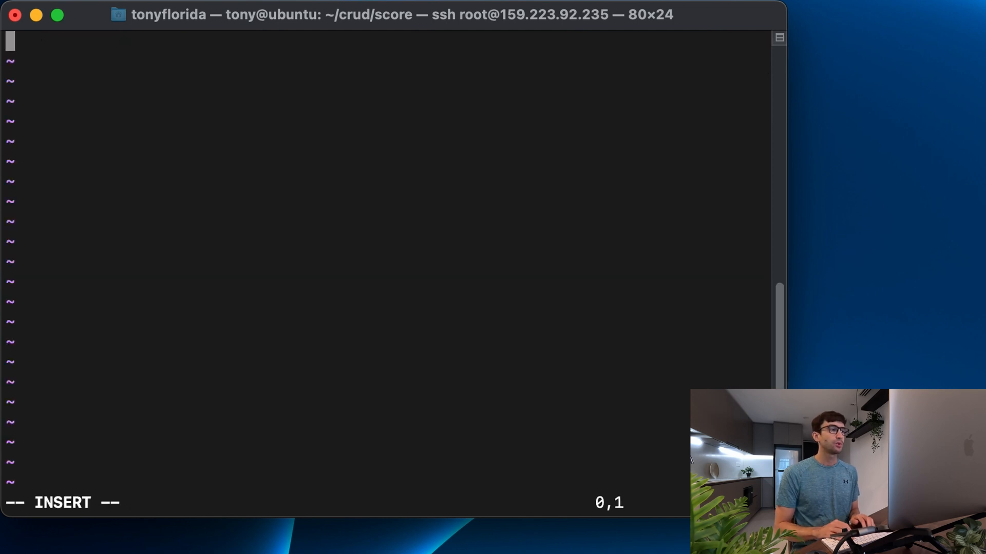
Import Django forms and the Score model from score.models.
type("fro")
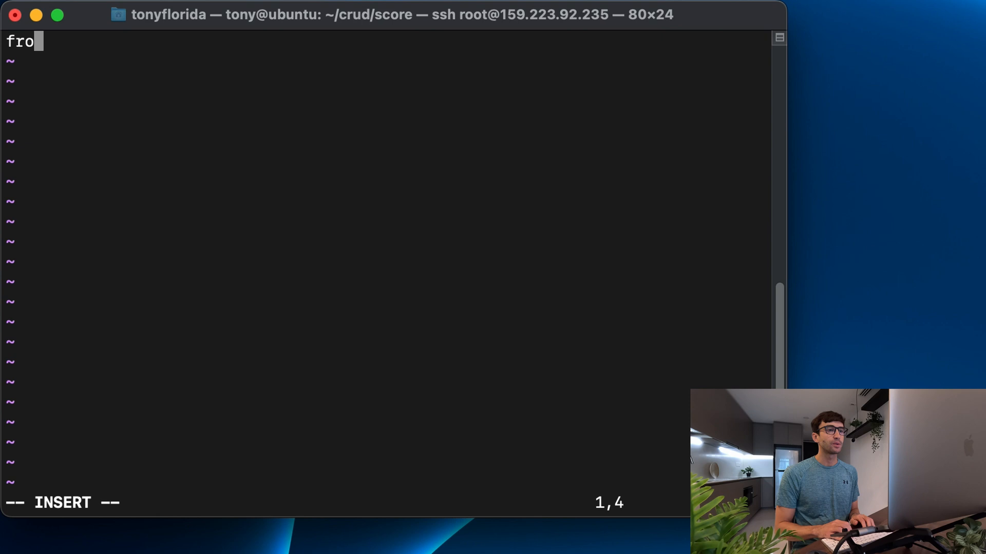
type("m django import forms")
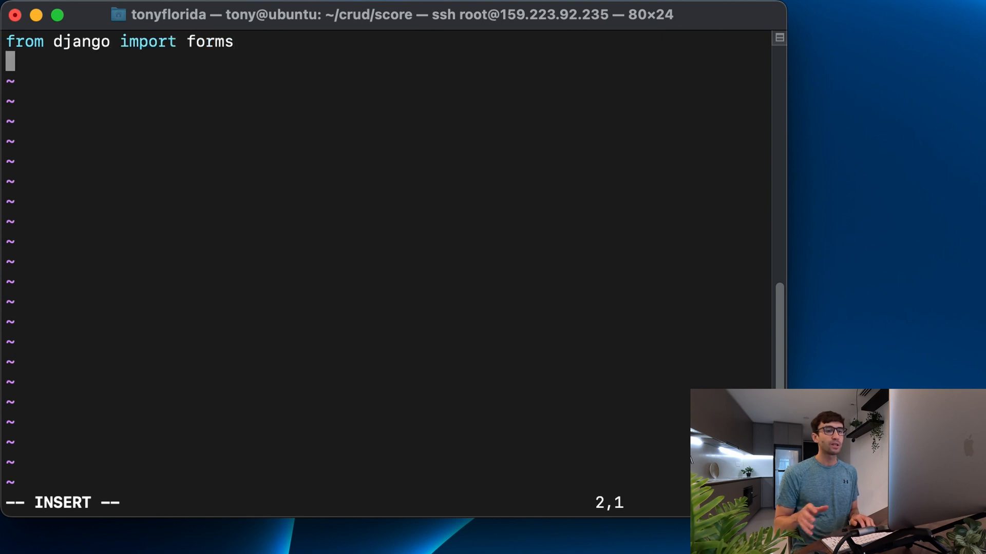
type("from")
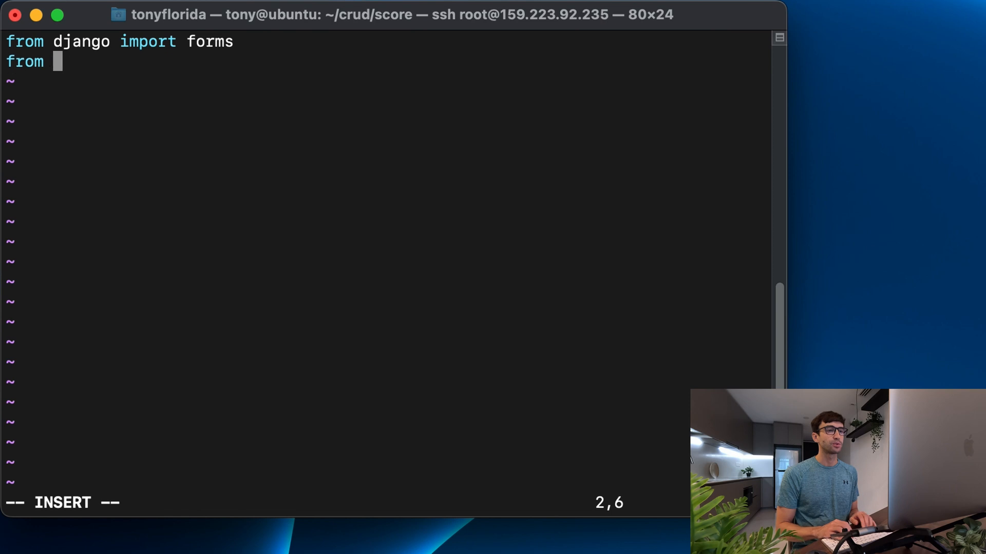
type("score.mod")
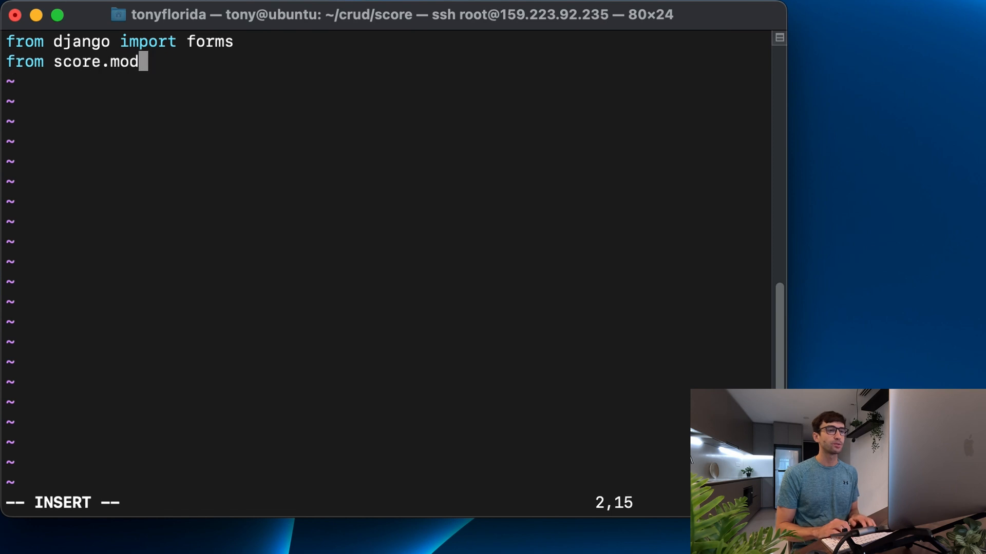
type("els import Sco")
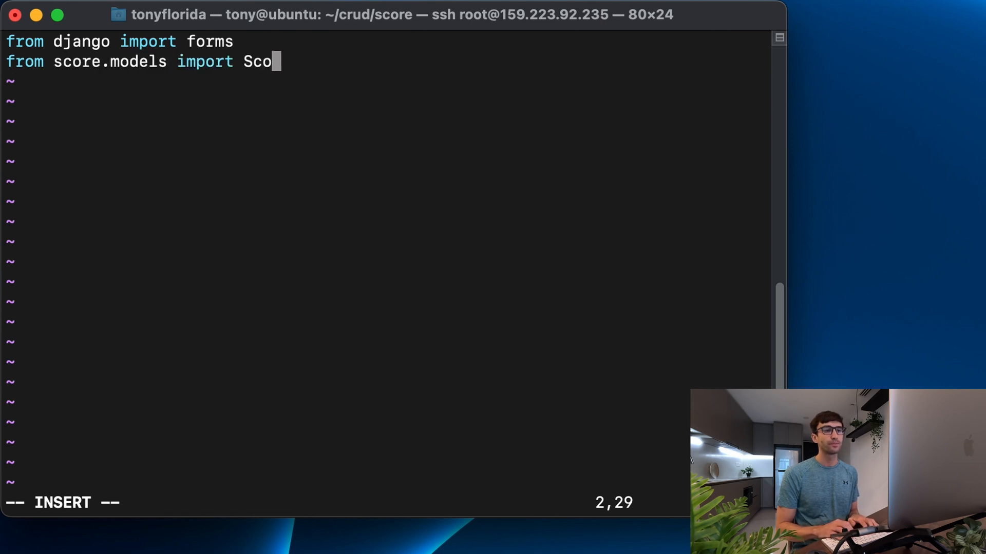
type("re")
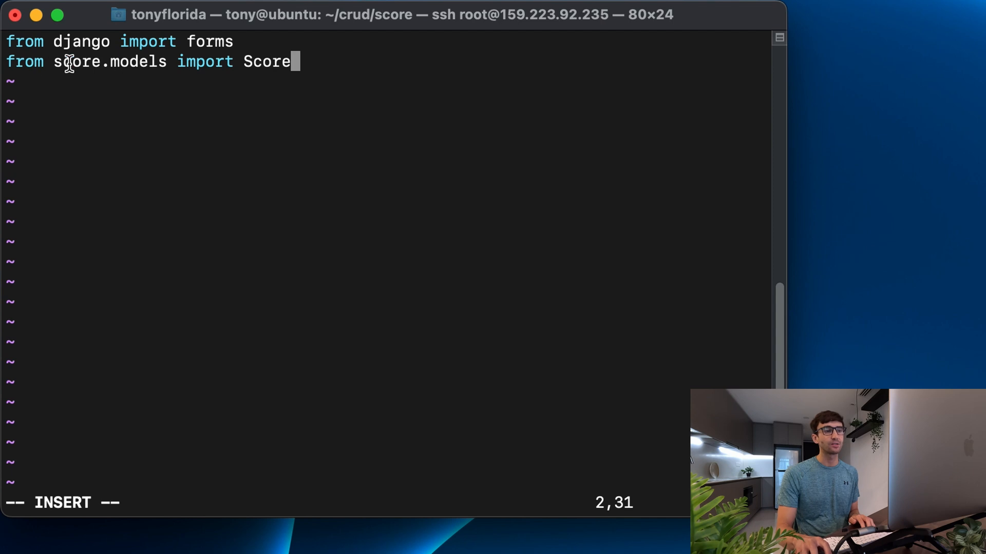
double_click(70, 62)
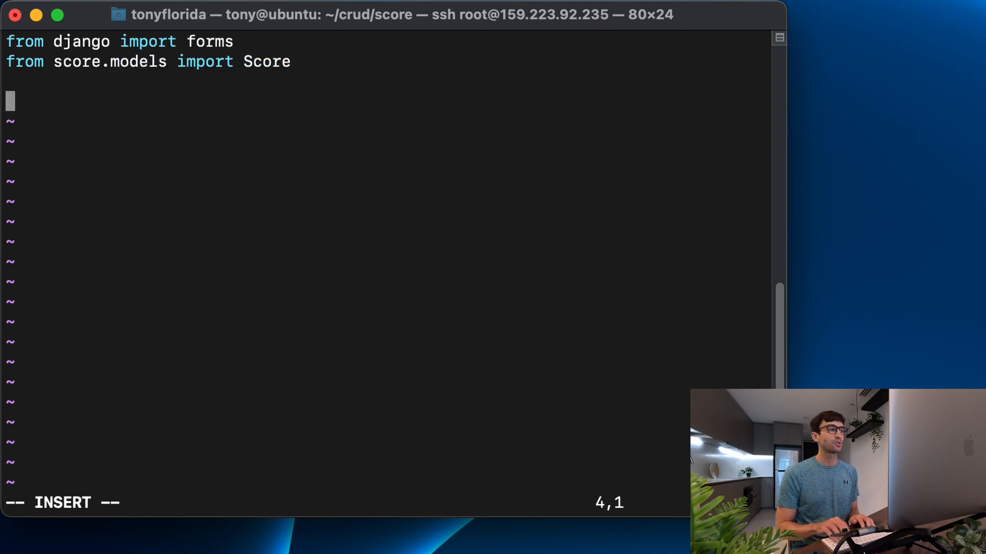
Declare class ScoreForm(forms.ModelForm): with an indented empty body line.
type("class")
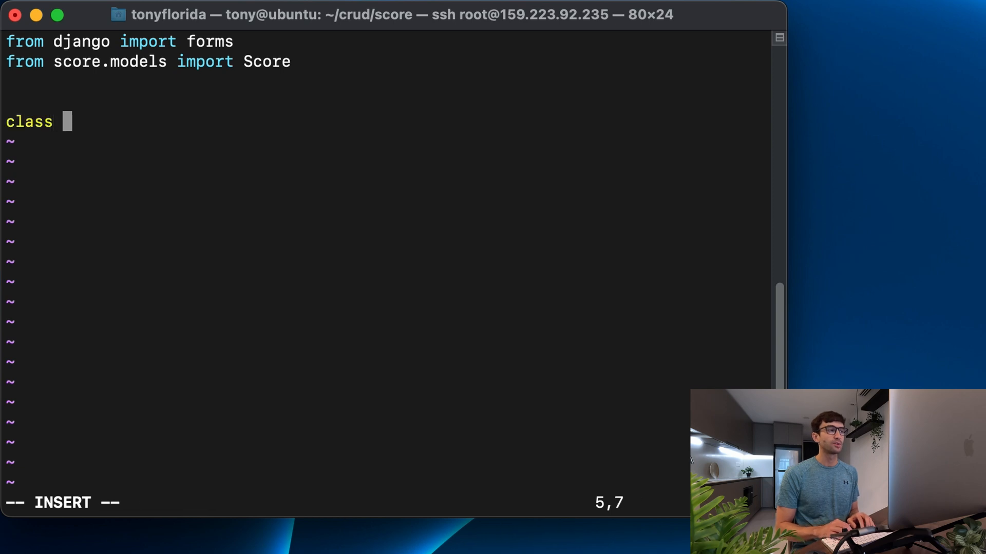
type("ScoreForm")
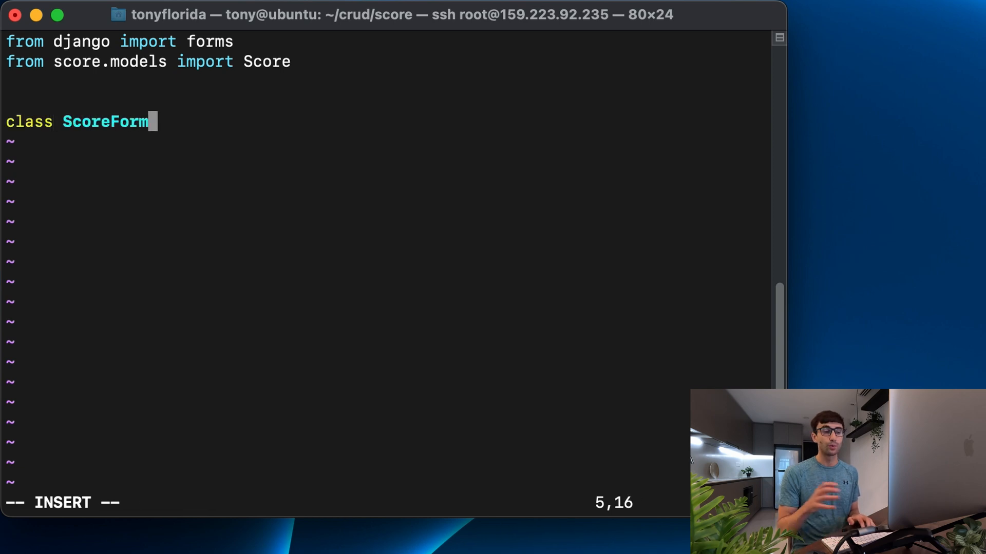
type("(")
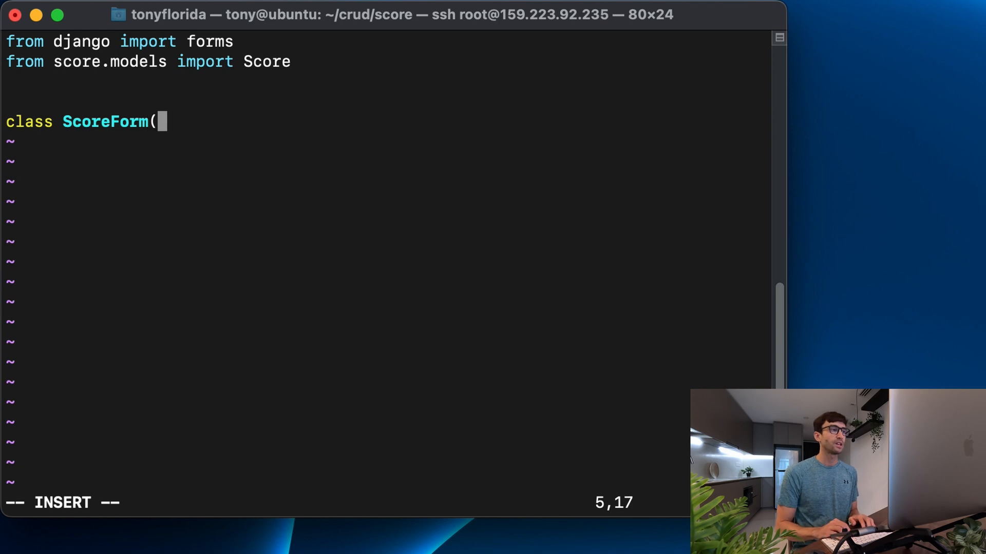
type("f")
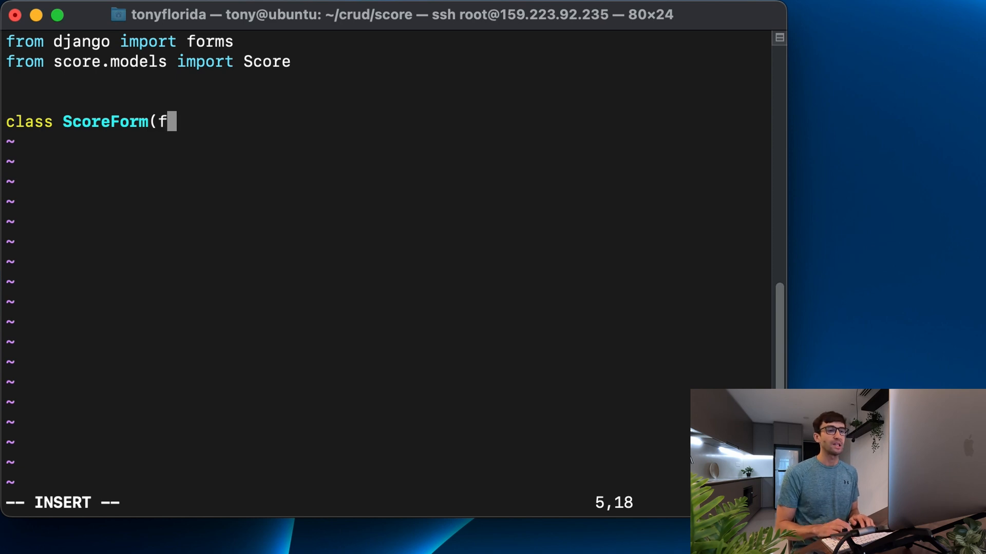
type("orms.M")
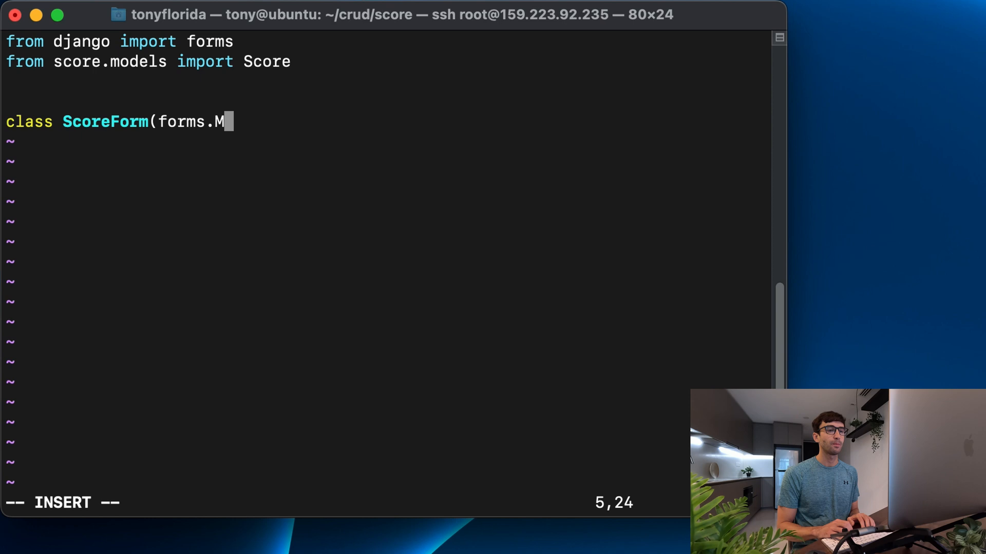
type("odelForm):")
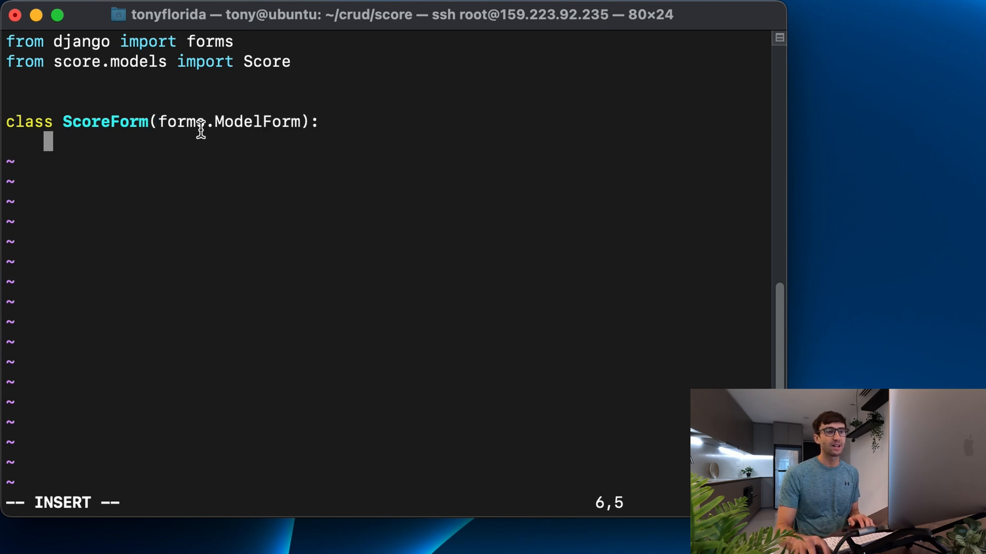
mouse_move(375, 112)
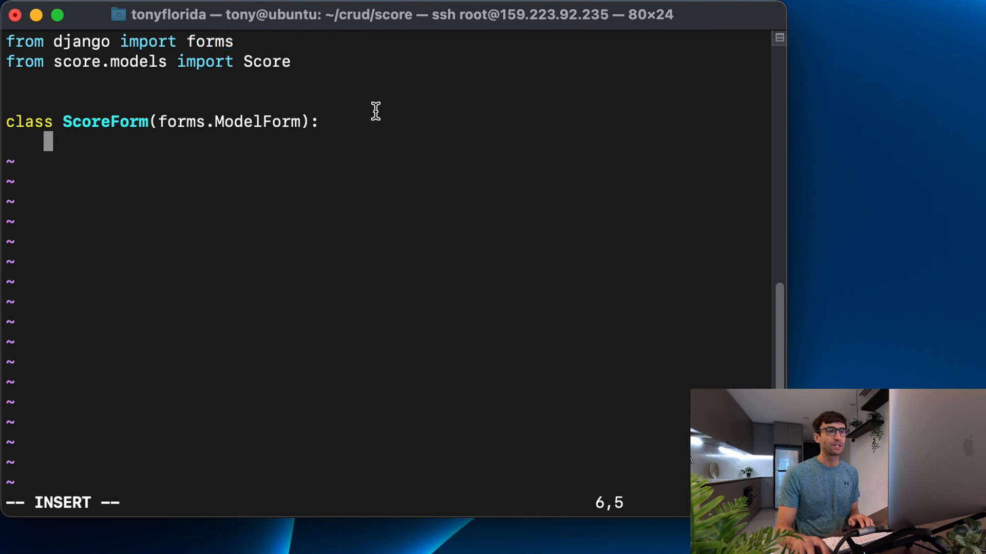
mouse_move(383, 192)
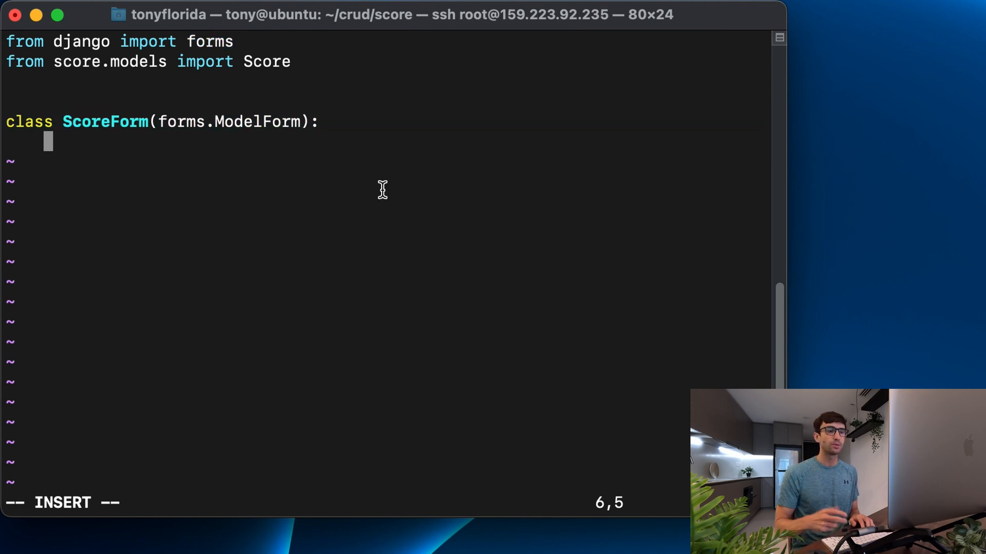
type("mo")
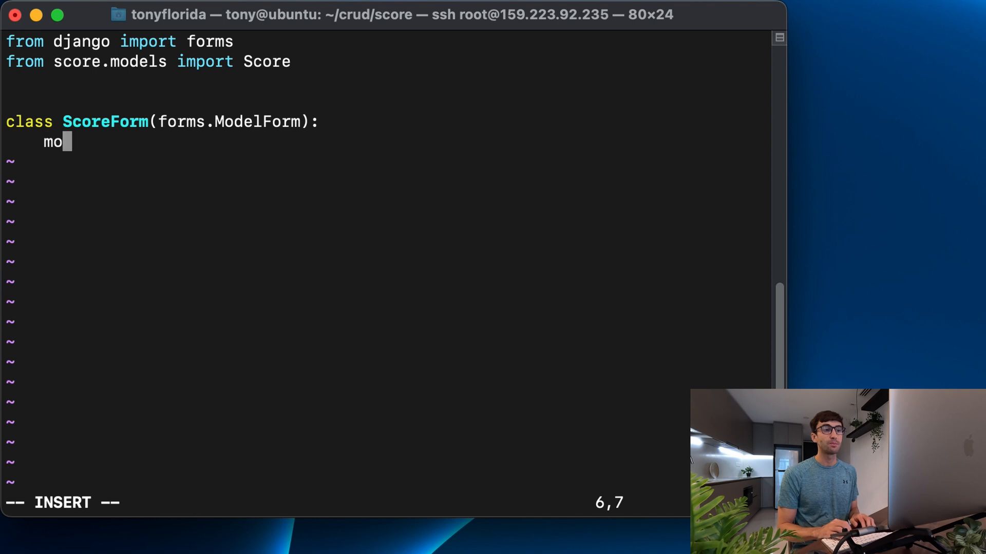
key("BackSpace")
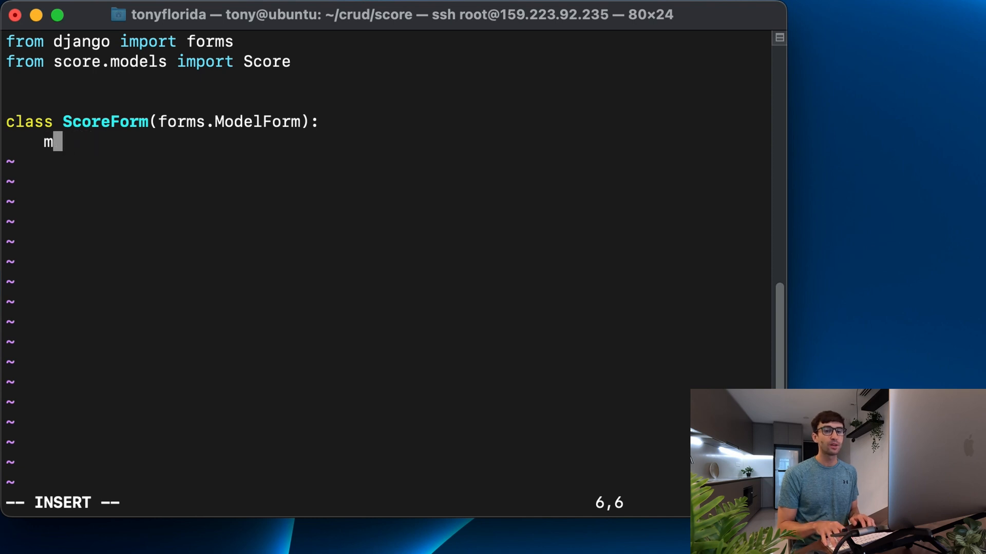
key("Backspace")
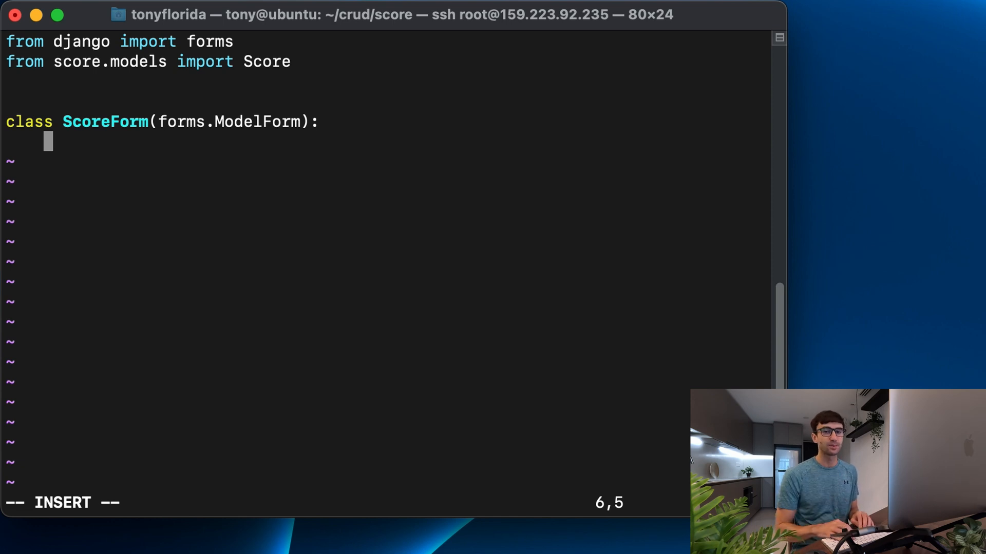
Add a Meta class to ScoreForm with model = Score.
type("clas")
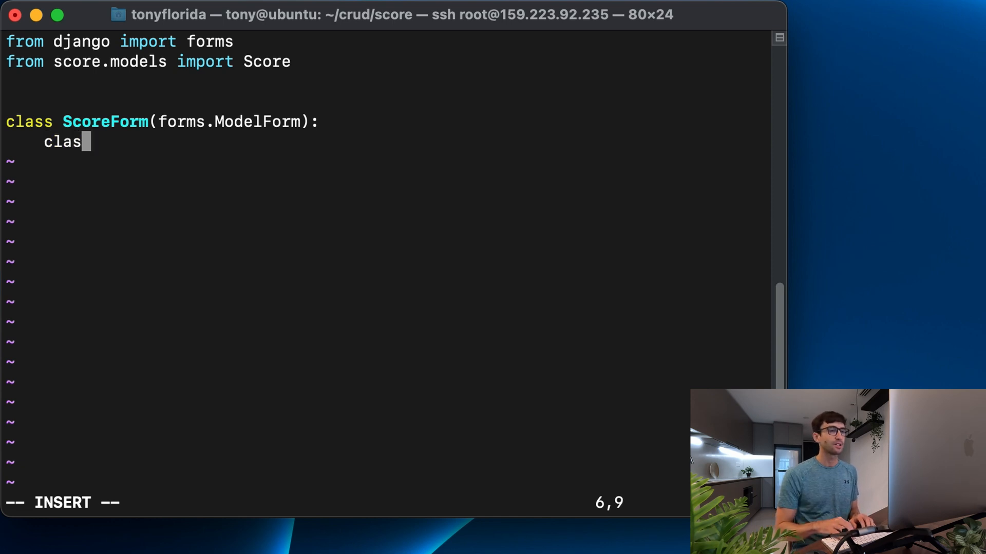
type("s Meta:")
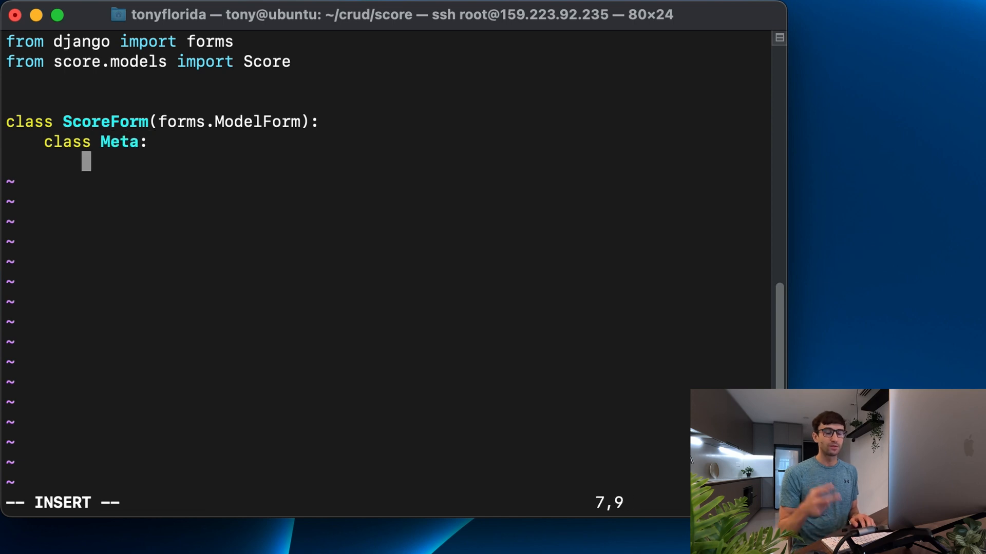
type("m")
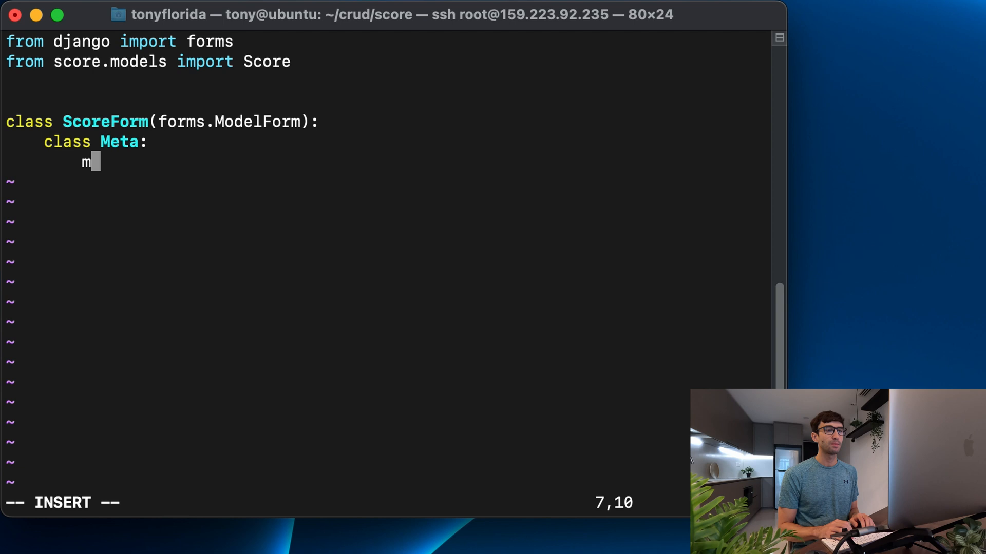
type("odel =")
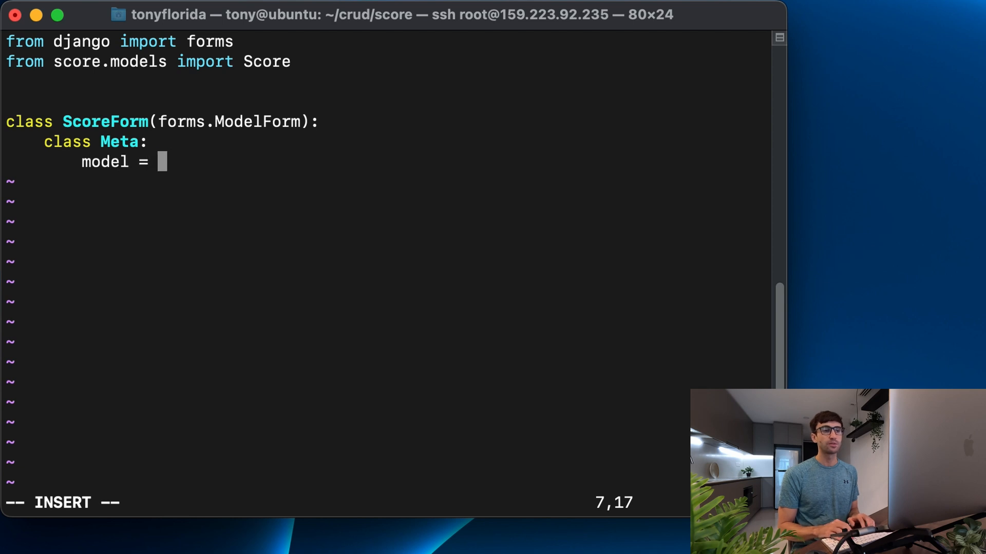
type("Score")
type("fiel")
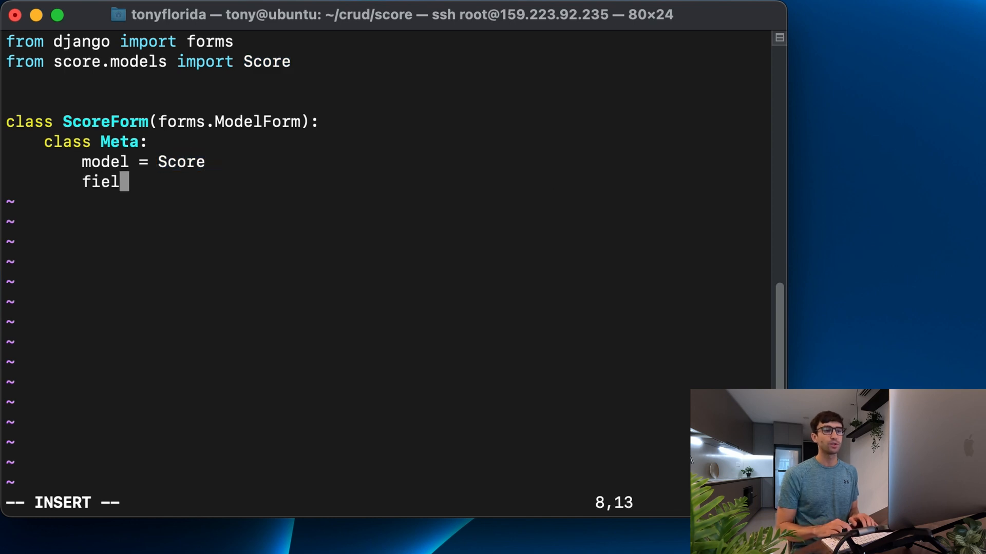
Set fields = ['name', 'value'] and save forms.py with :wq.
type("ds")
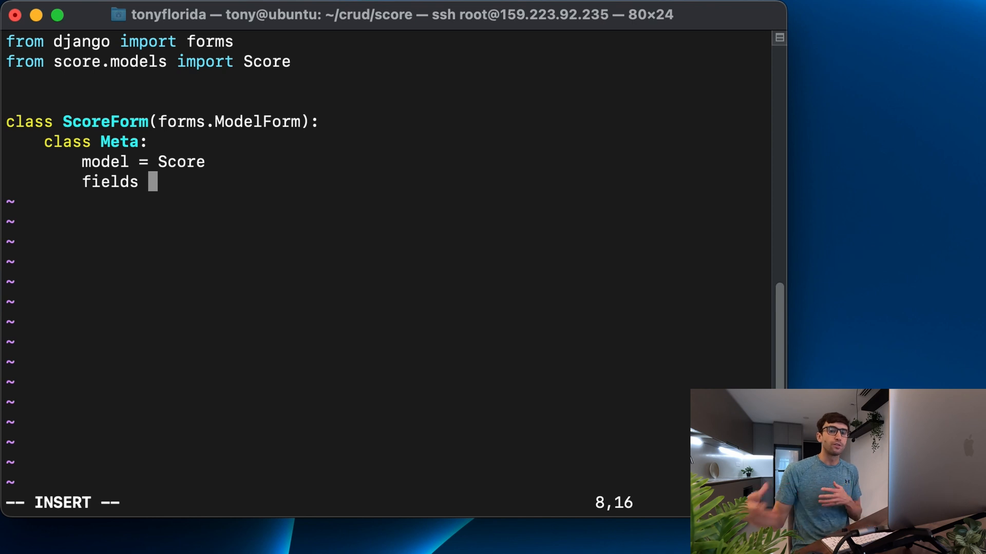
type("=")
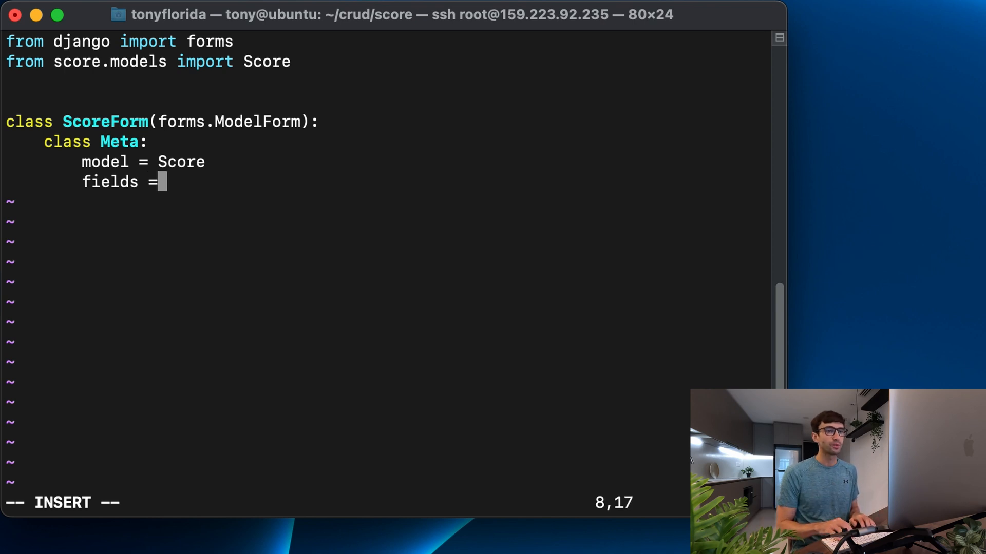
type("['nam")
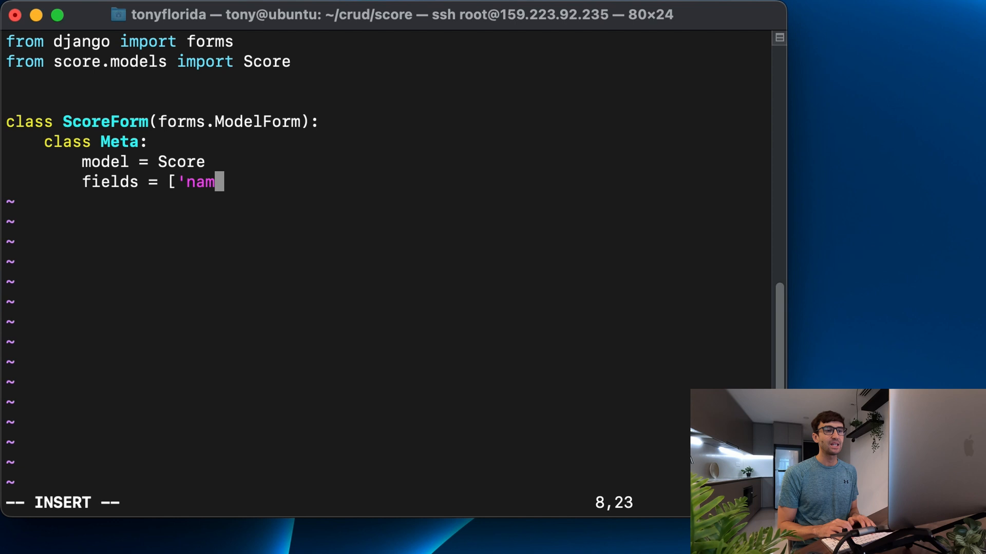
type("e', 'val")
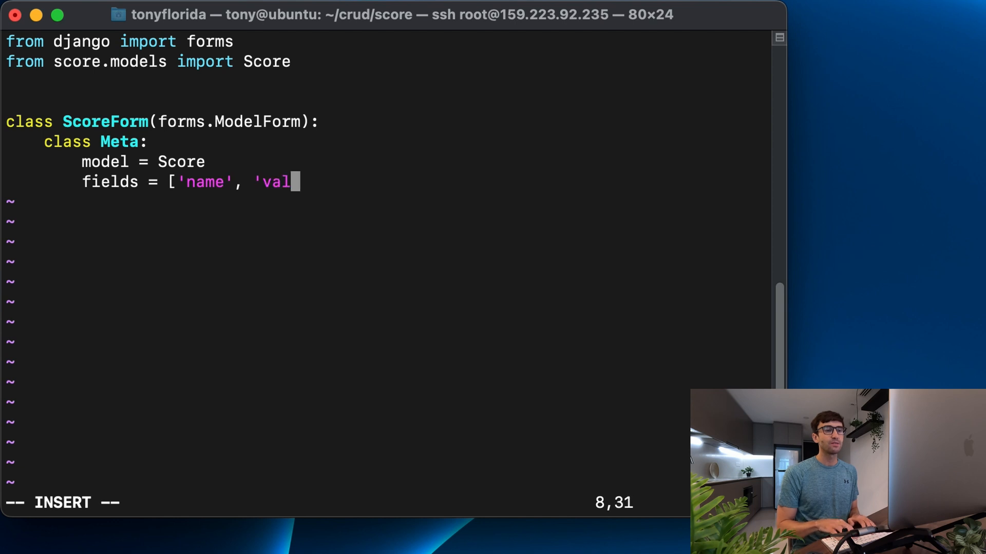
type("ue']")
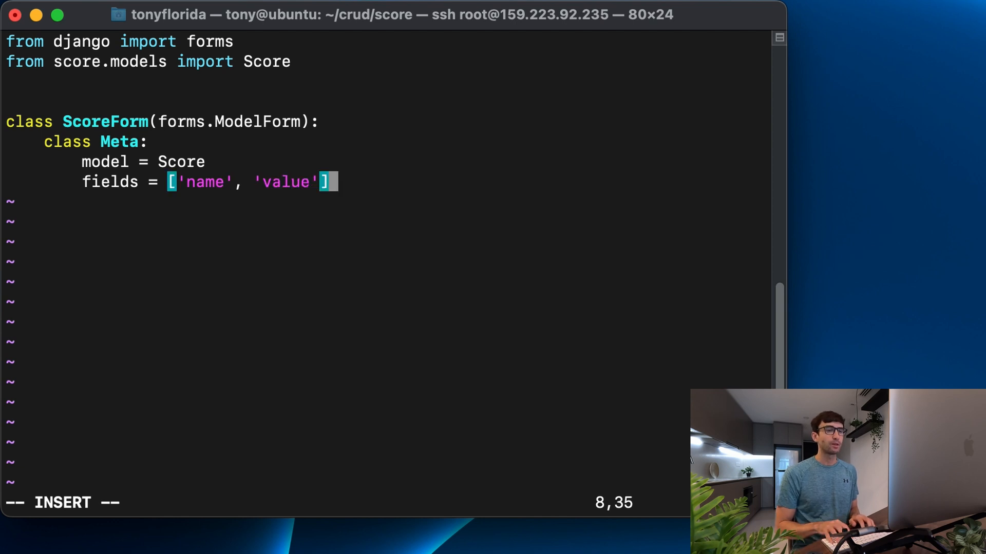
key("Escape")
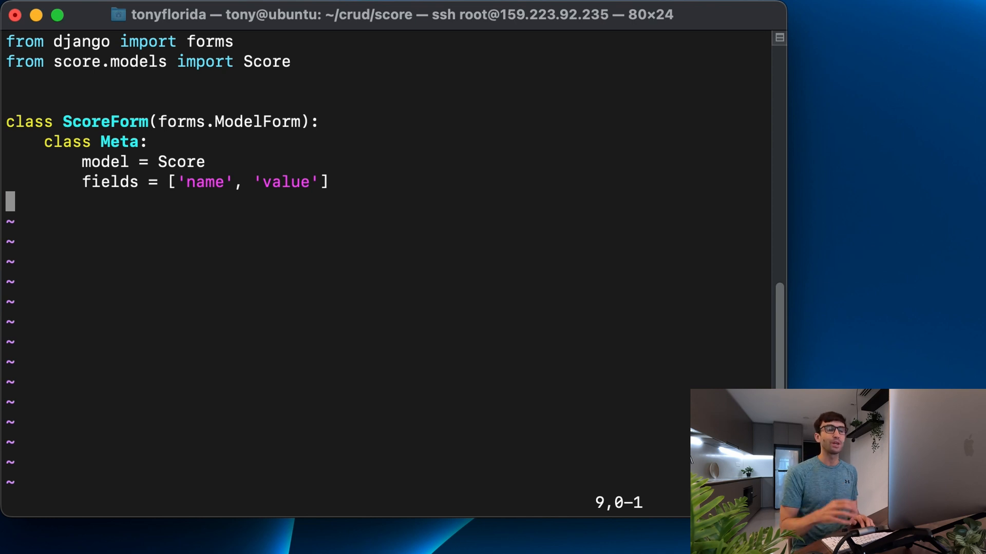
type(":wq")
type("vim")
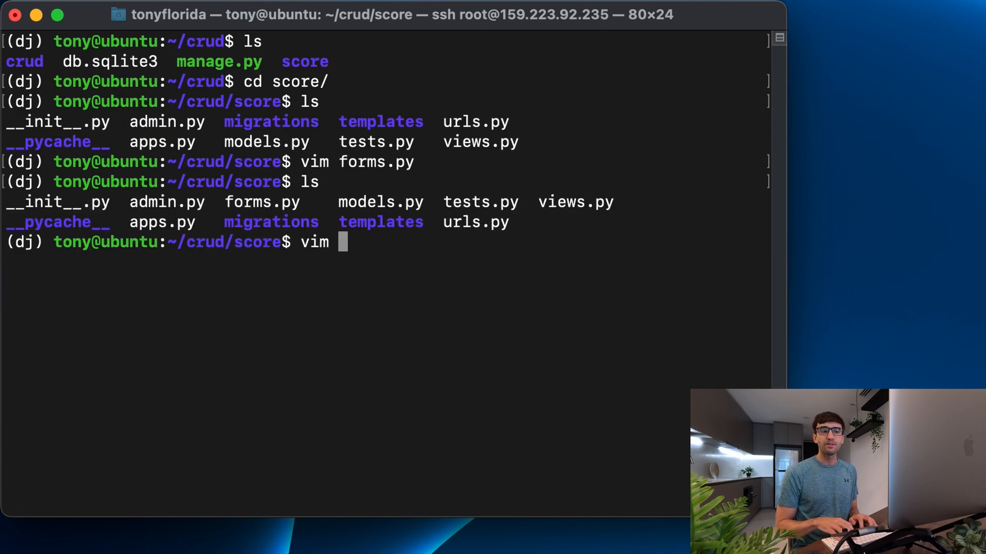
List the score app to confirm forms.py exists, then open views.py in vim.
type("views.py")
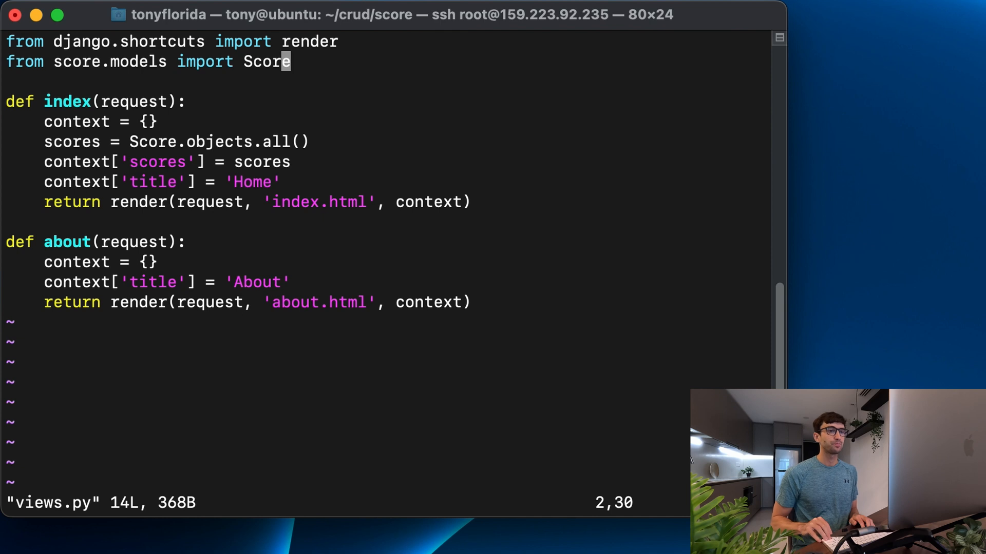
Import ScoreForm from score.forms and create form = ScoreForm() in the index view.
type("of")
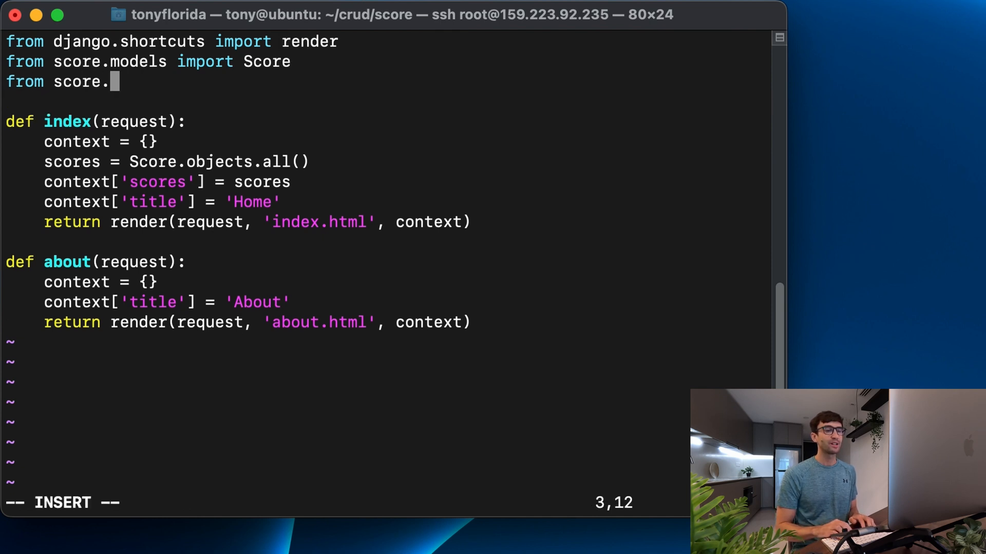
type("forms import Sco")
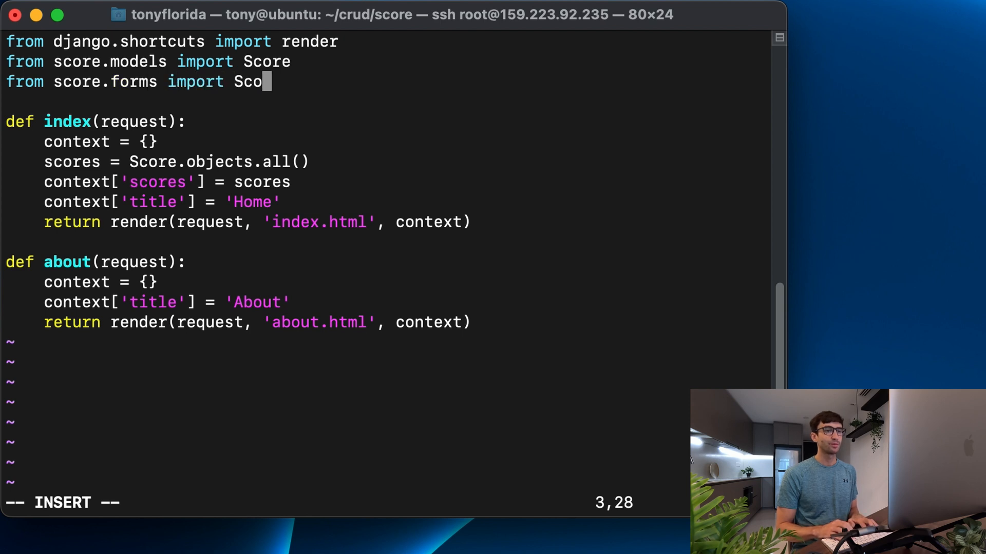
type("reForm")
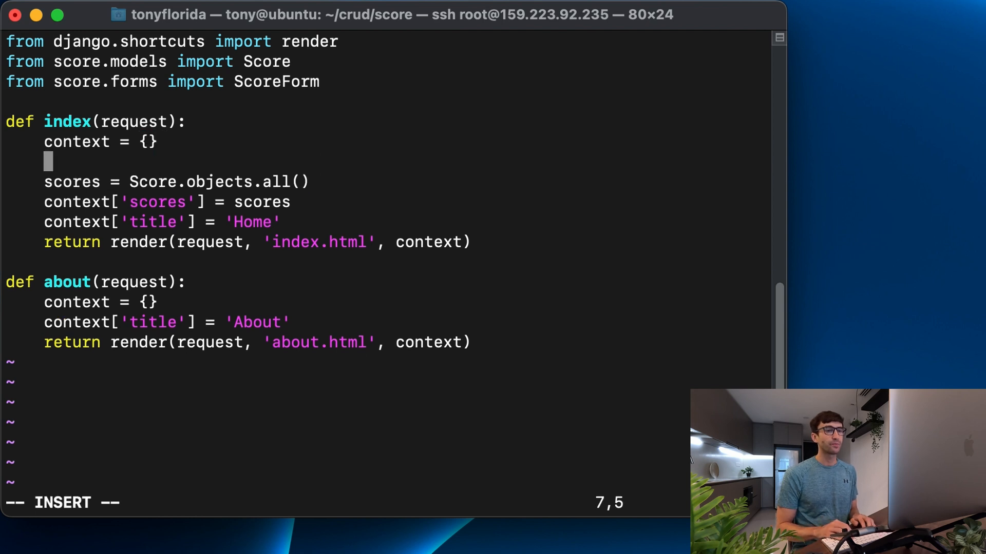
type("form")
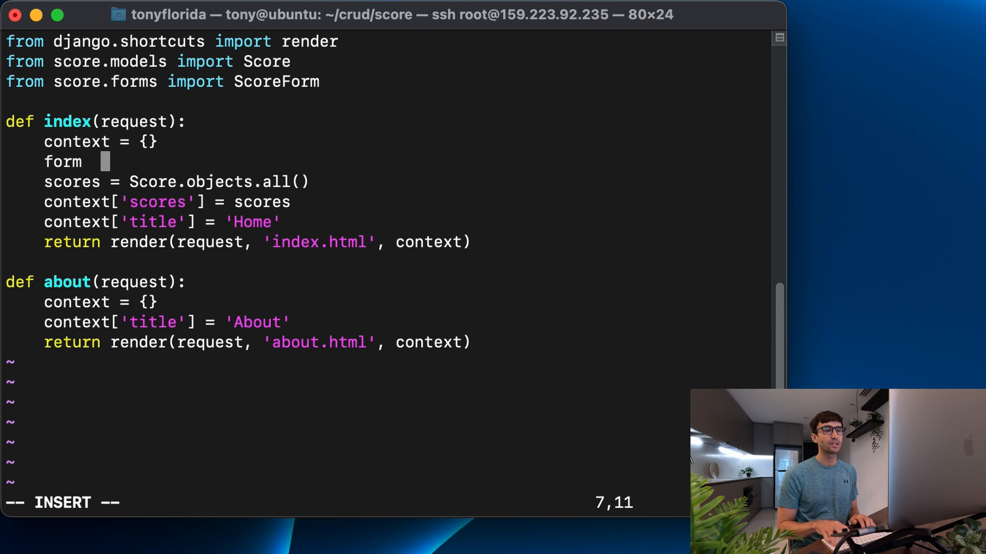
type("= S")
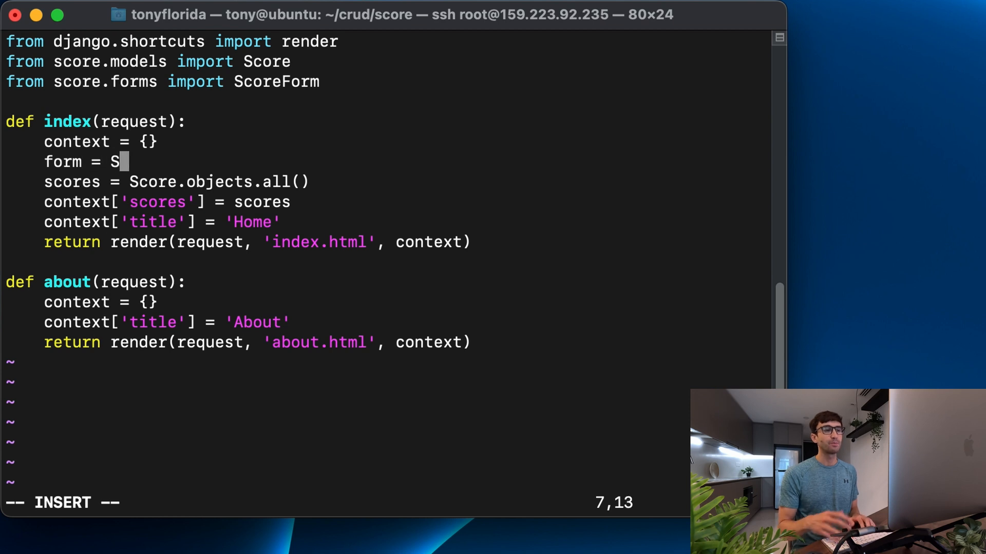
type("core")
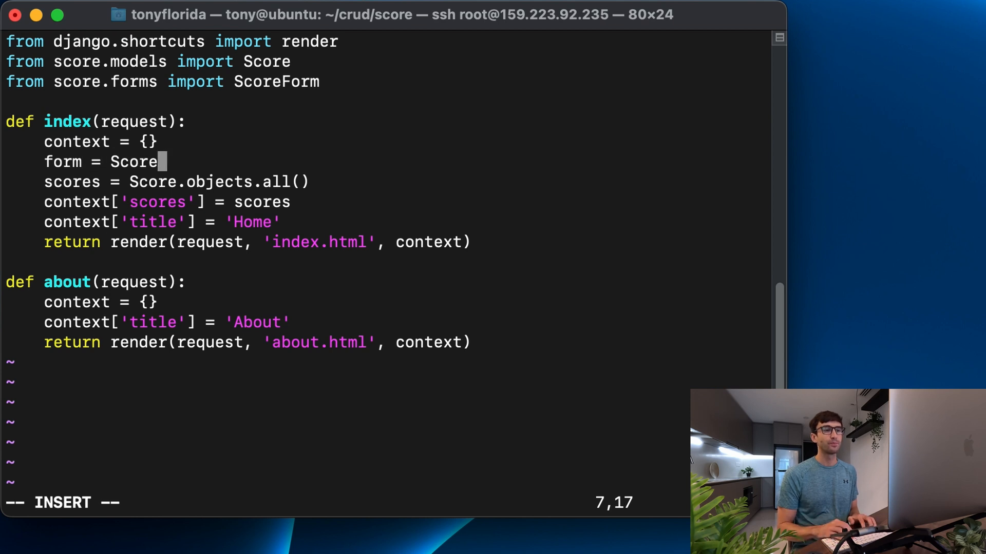
type("Form()")
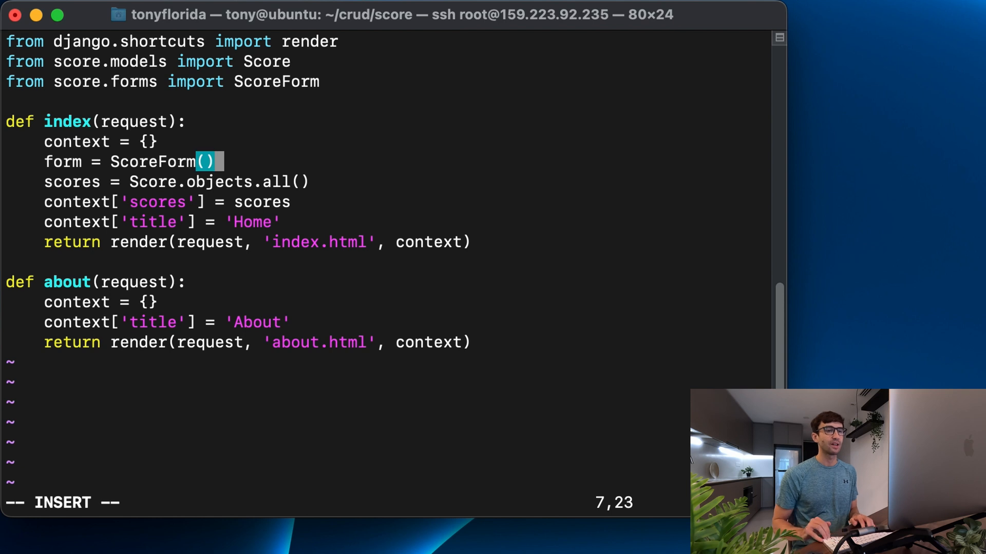
key("Escape")
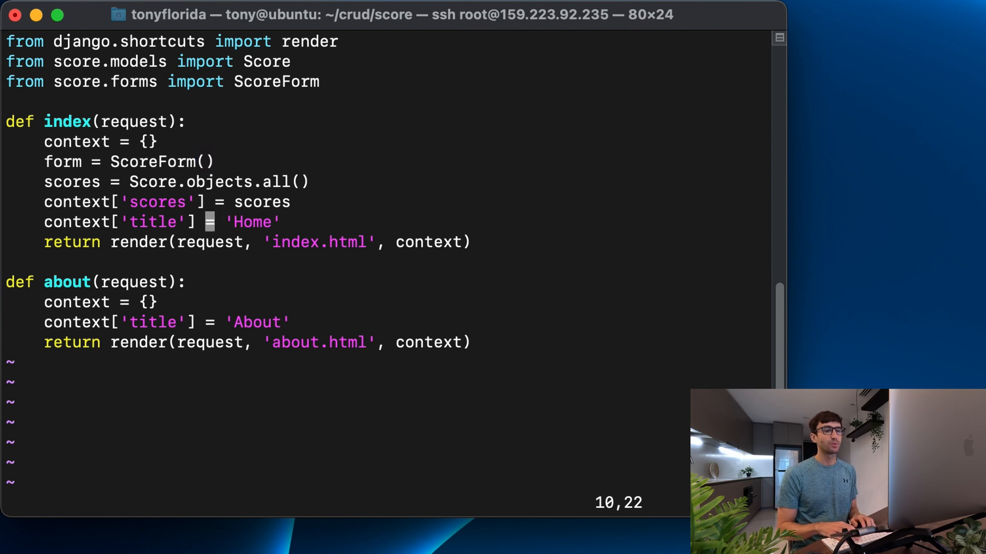
Add context['form'] = form to the index view and save views.py.
type("context")
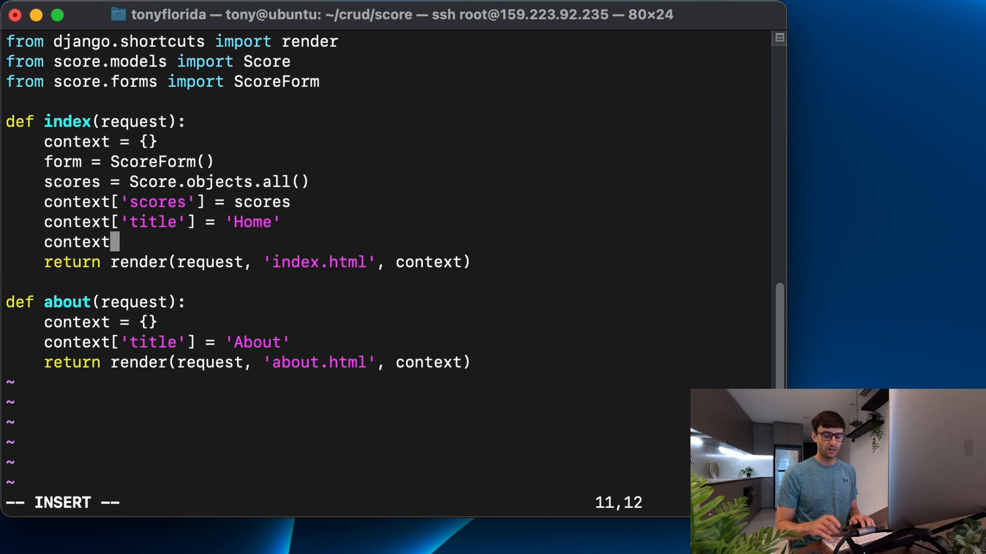
type("['")
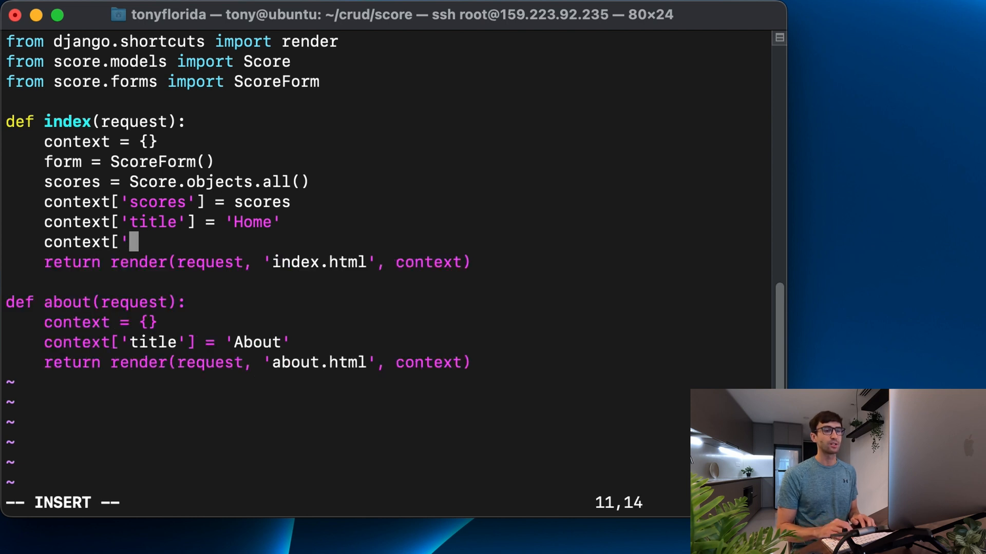
type("form'] =")
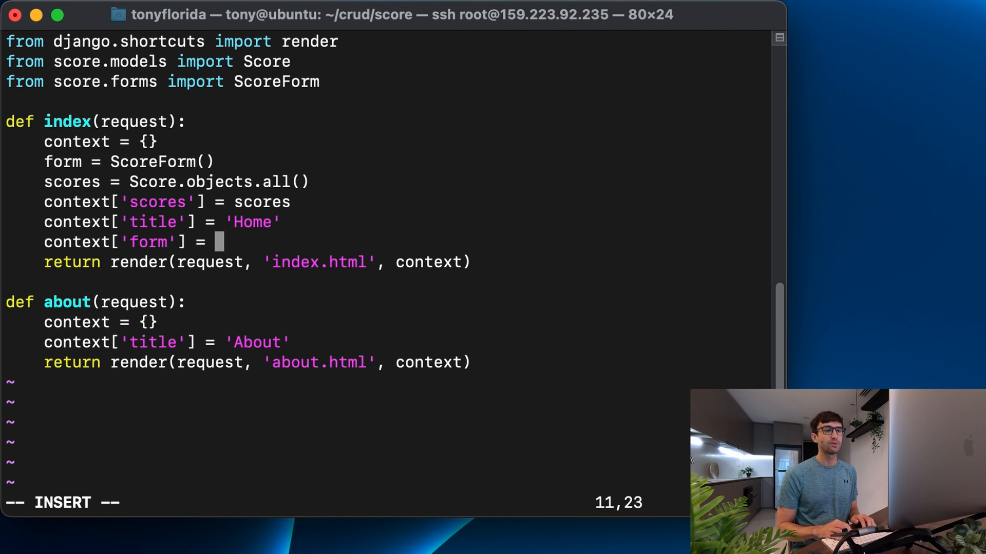
type("form")
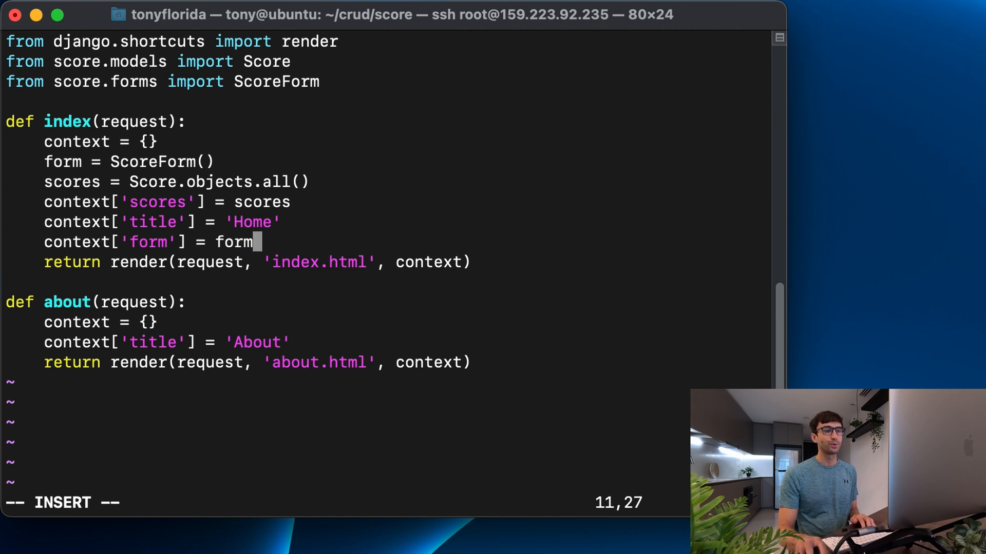
double_click(154, 163)
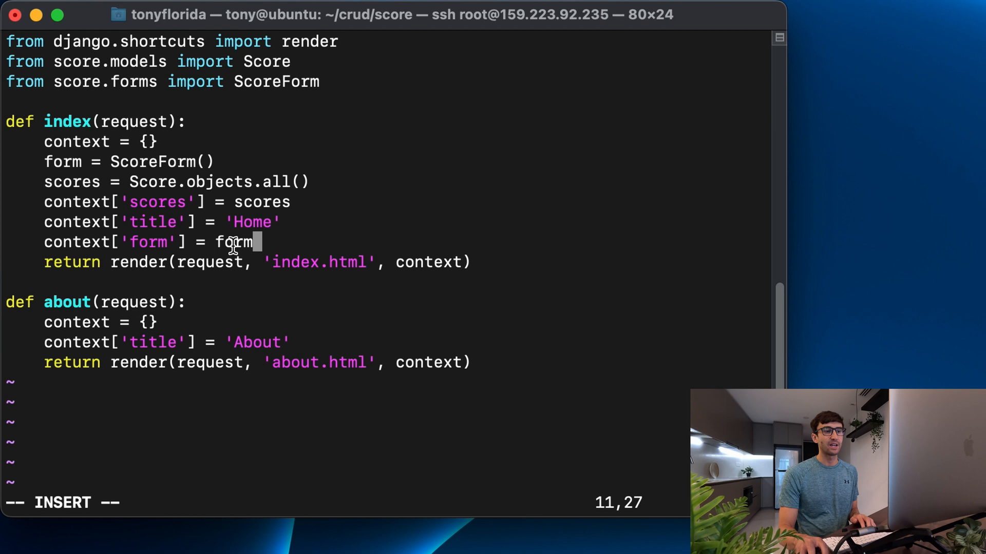
double_click(149, 242)
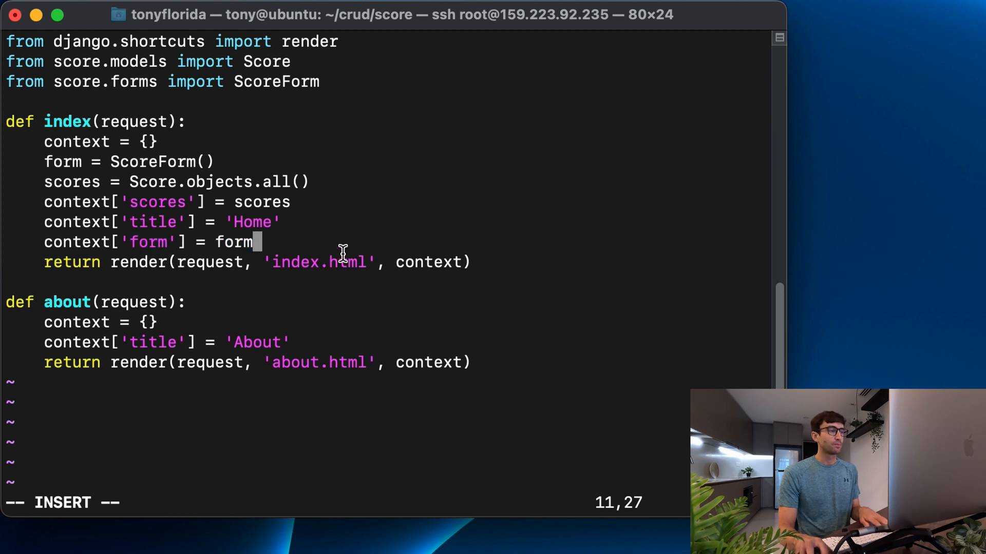
key("Escape")
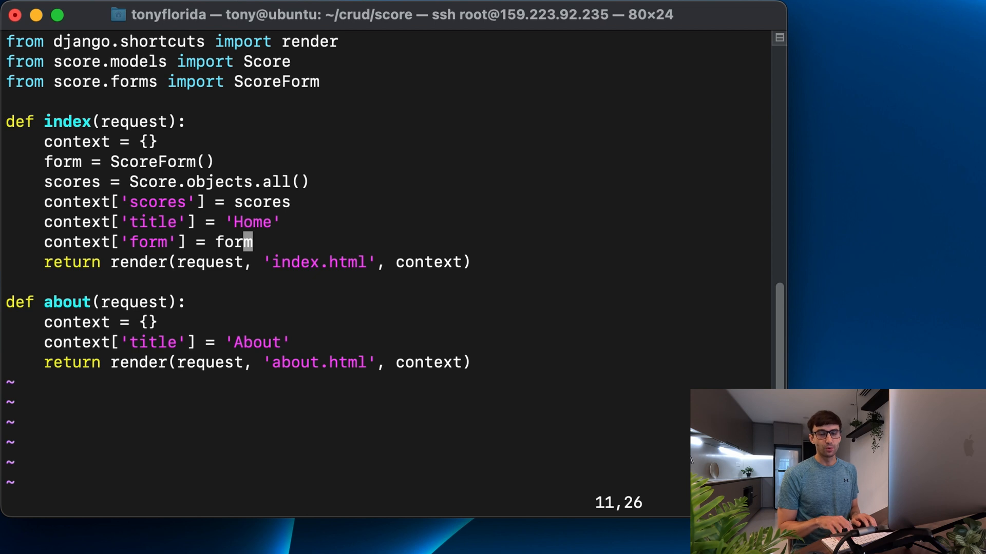
type(":wq")
type("c")
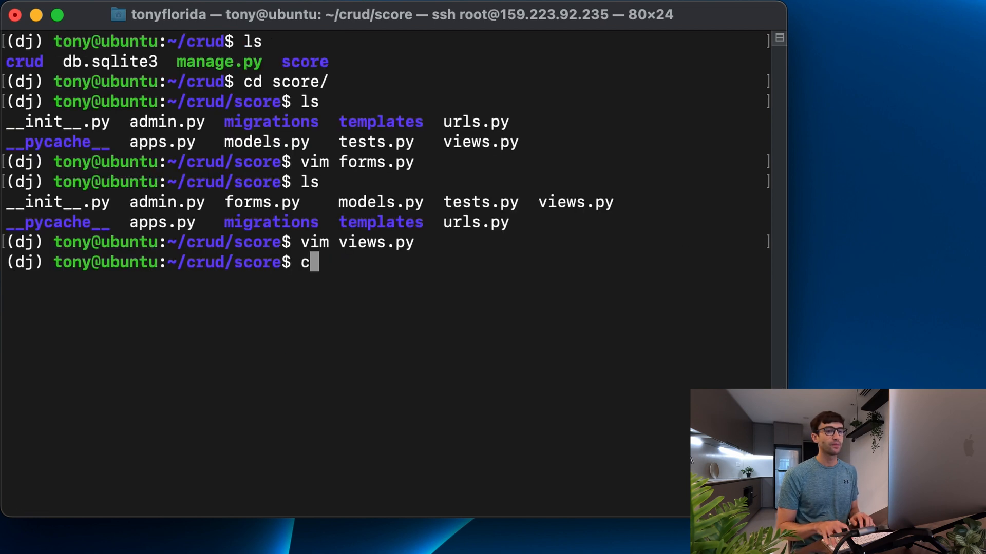
Add a <form> block containing {{ form }} below the table in templates/index.html.
type("vim templates/in")
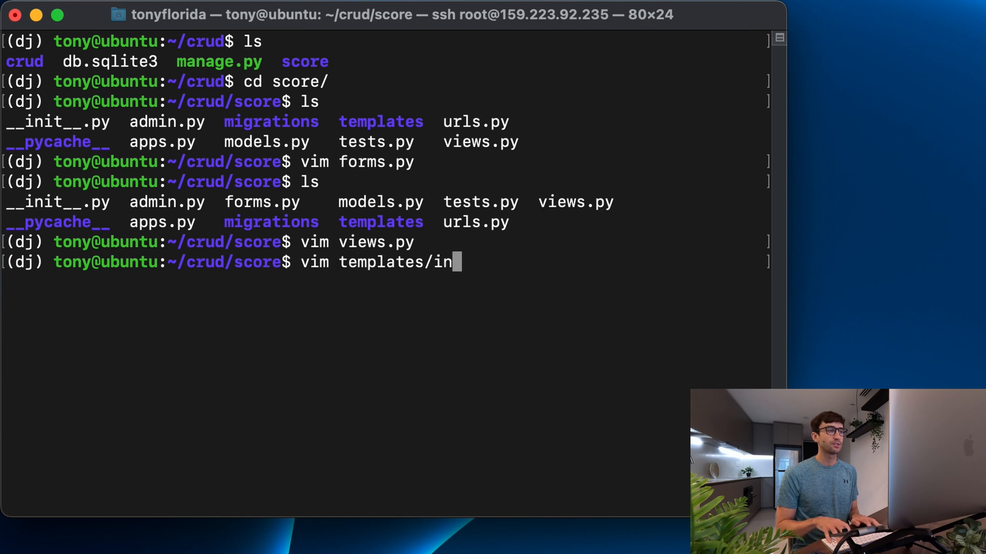
key("Enter")
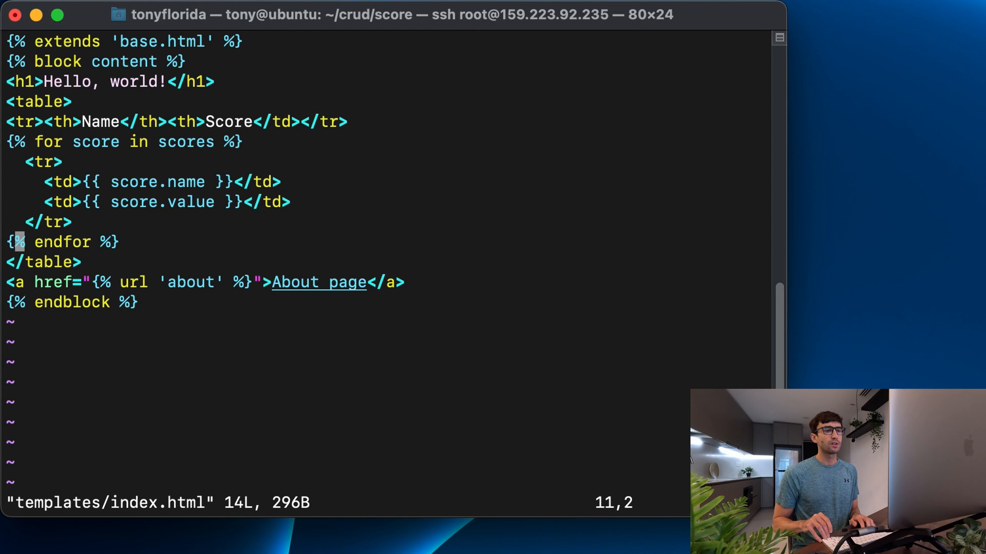
key("j")
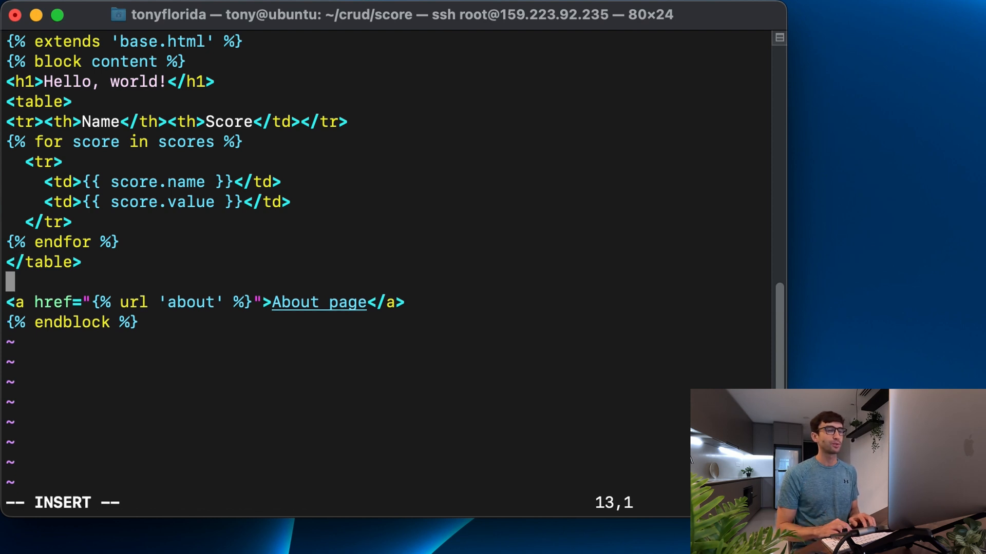
type("<form>")
type("</")
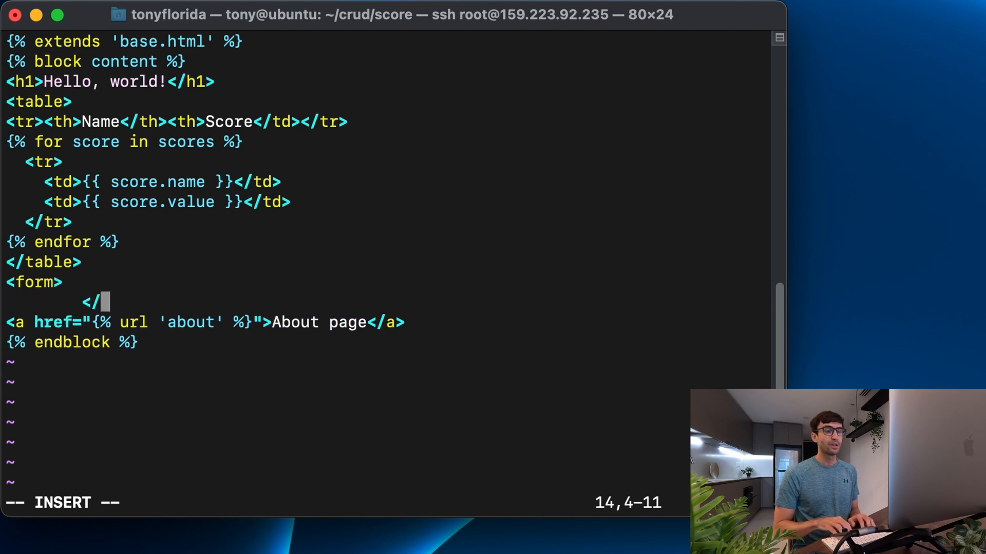
type("form>")
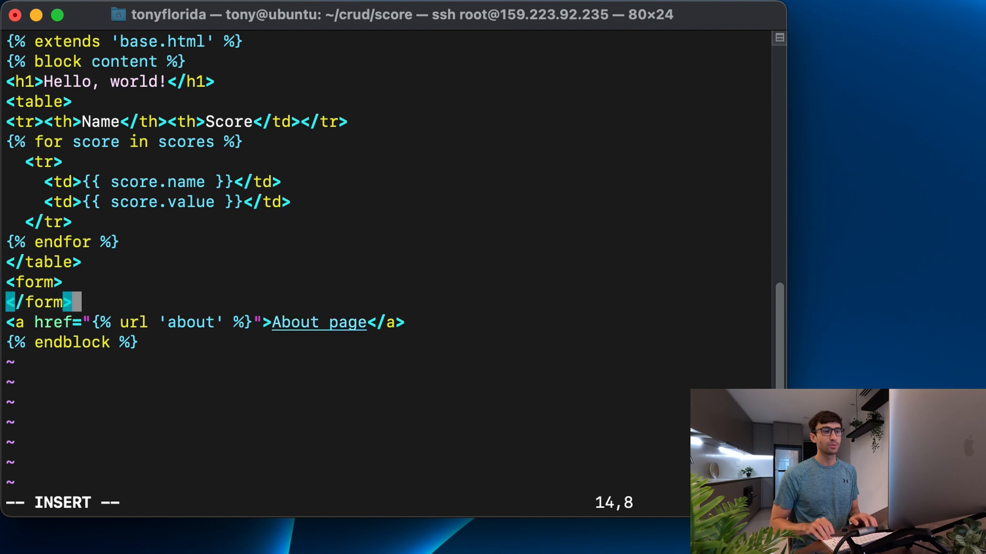
key("Enter")
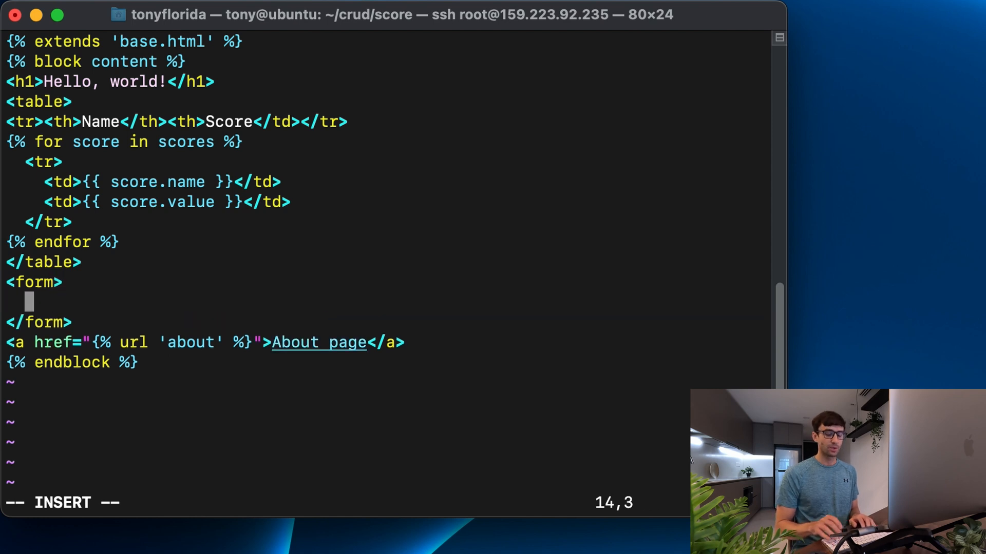
type("{{")
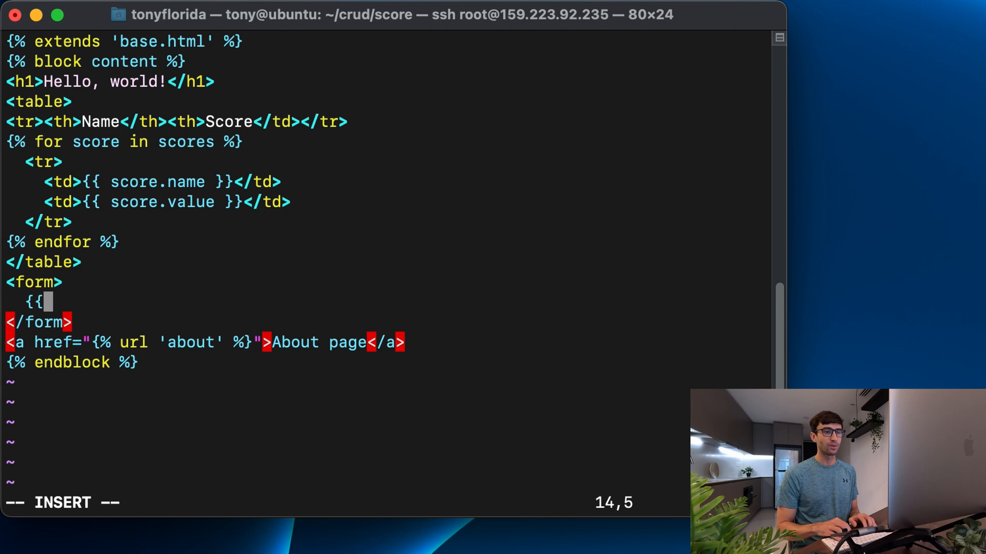
type("form")
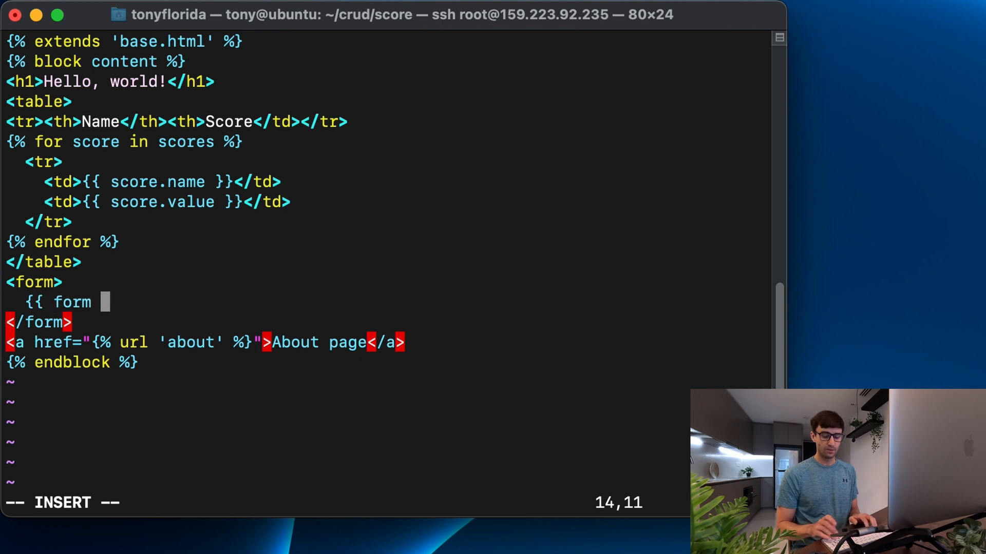
type("}}")
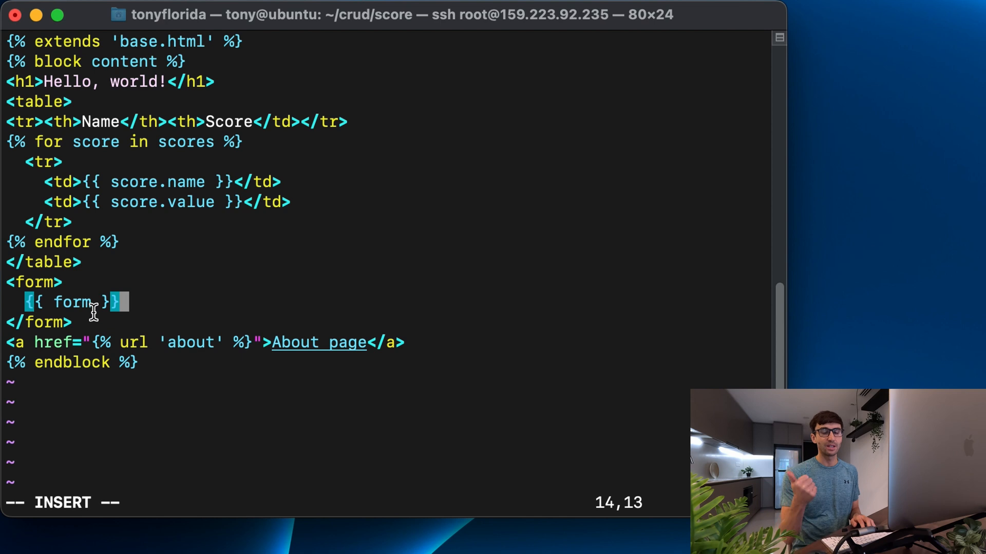
key("Escape")
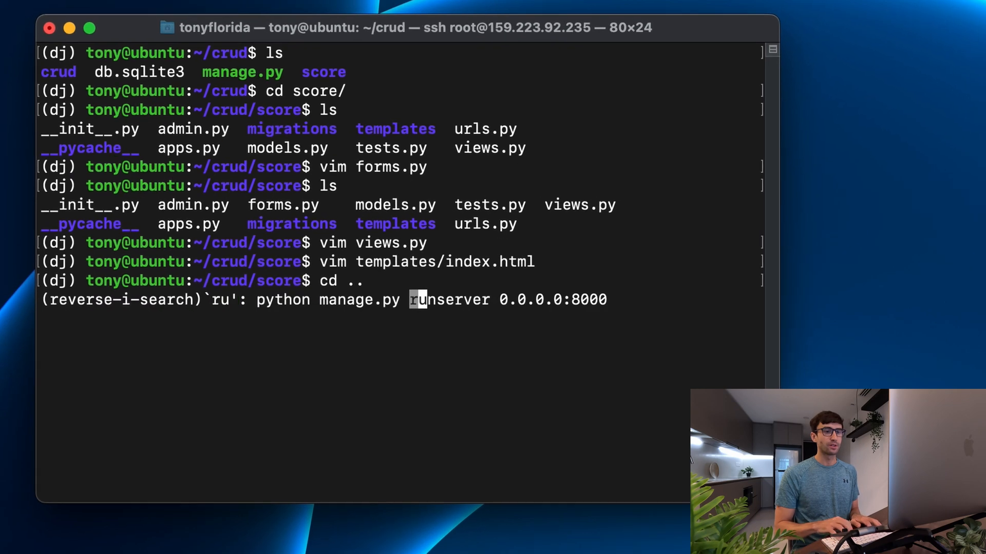
Rerun python manage.py runserver 0.0.0.0:8000 from the project folder.
key("Enter")
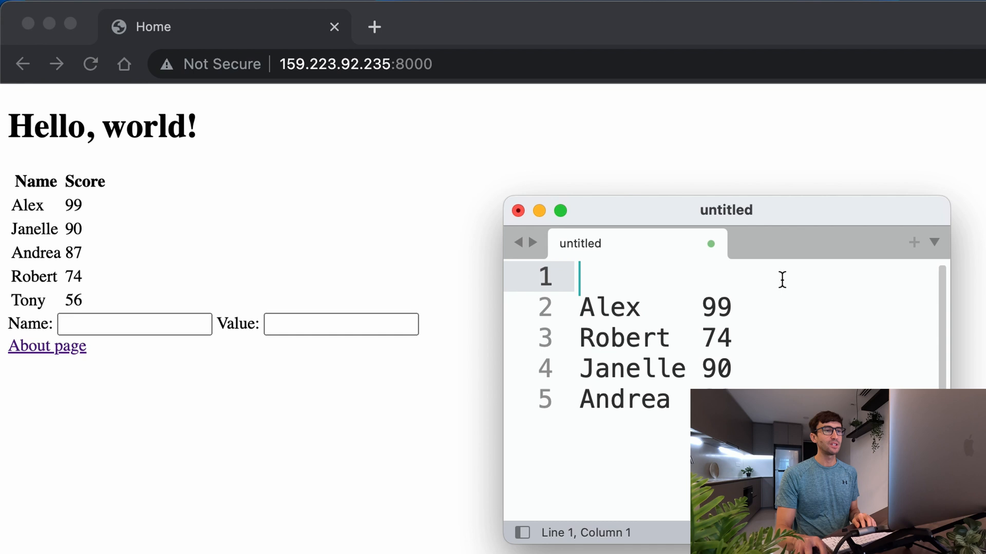
mouse_move(597, 277)
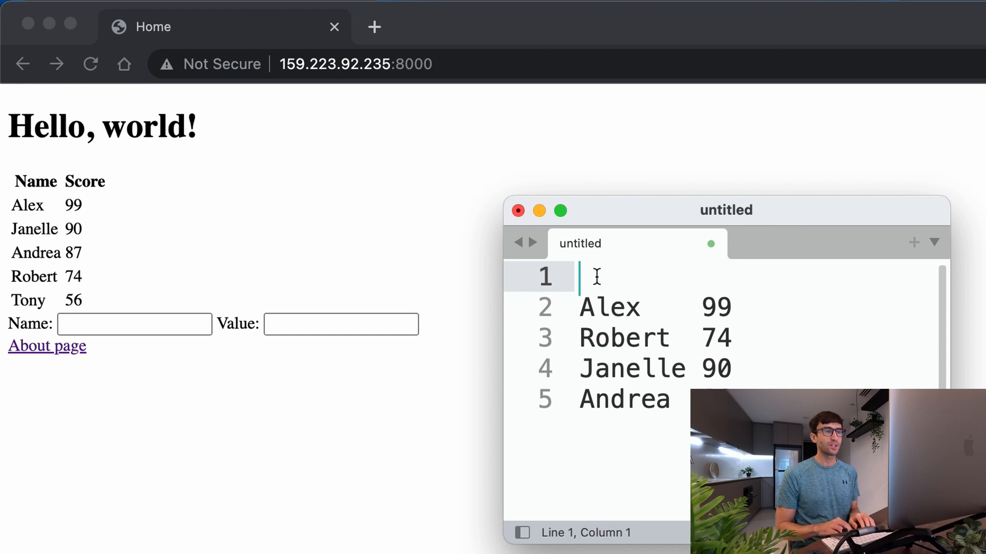
Enter Tony and 88 into the Name and Value fields on the home page.
type("Tony")
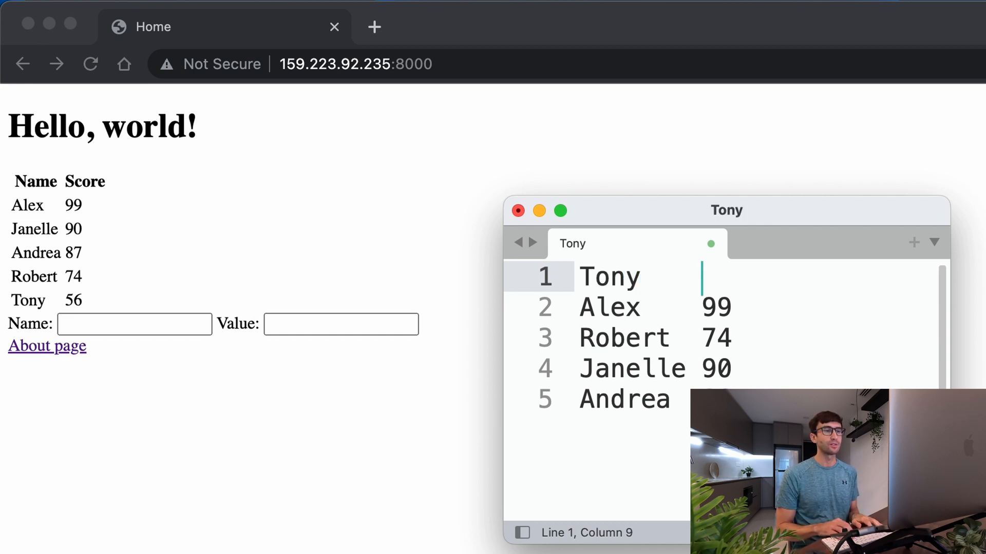
type("88")
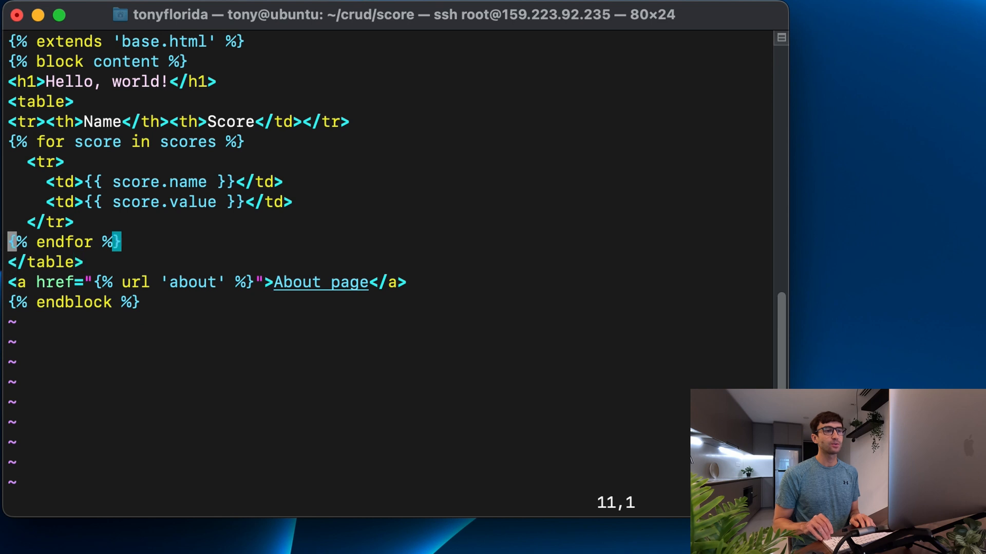
Delete the form block from index.html and open a new line under the header row.
key("k")
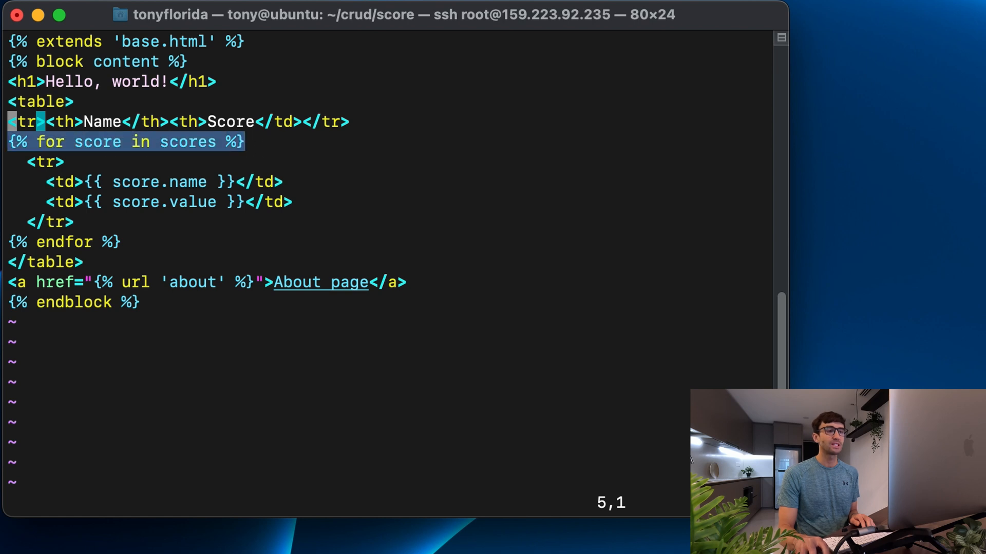
mouse_move(124, 110)
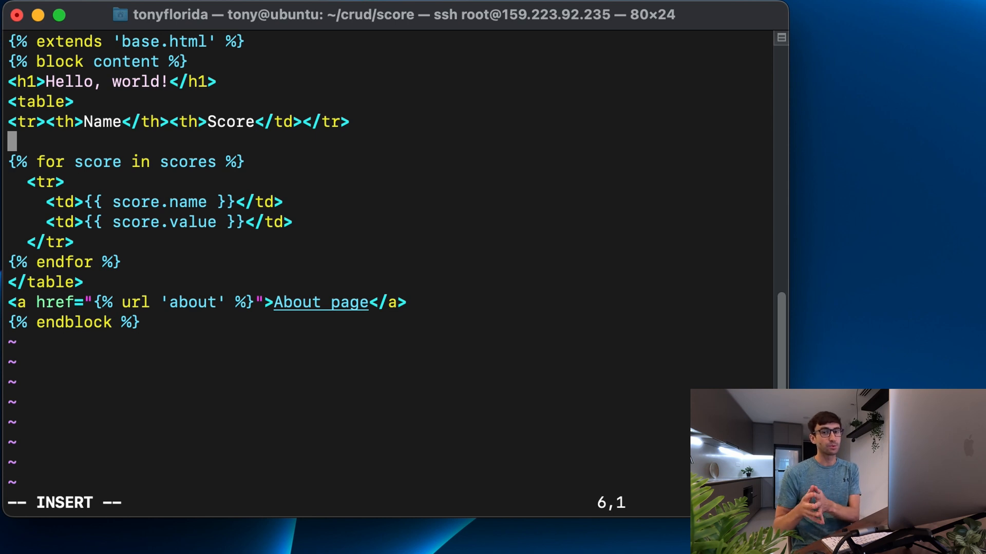
Start a new table row with a {% for field in form %} loop.
type("<tr>")
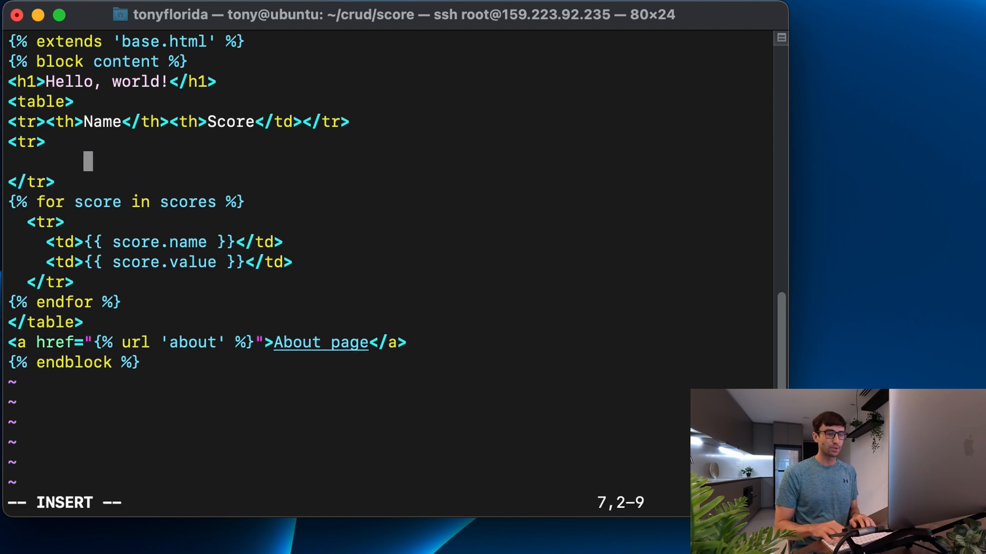
type("{% for")
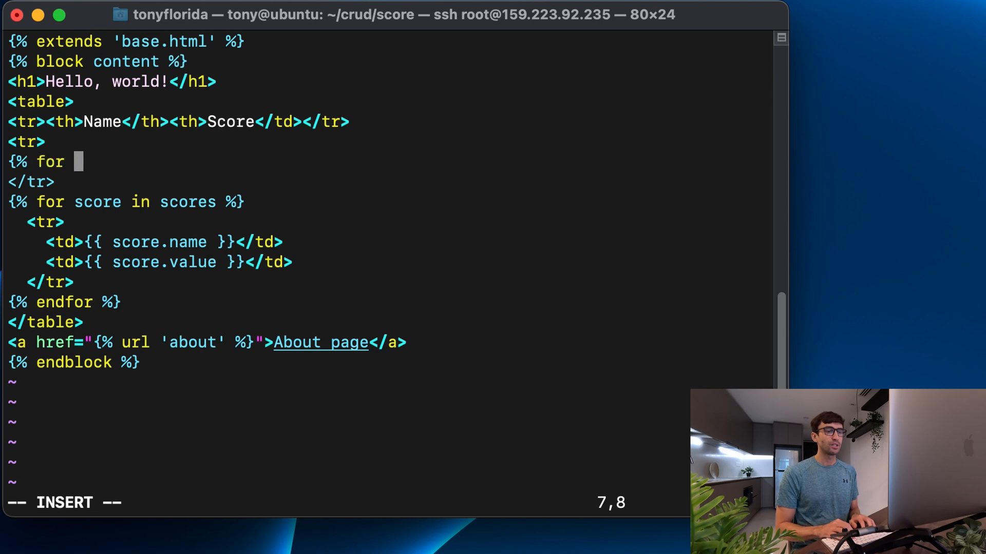
type("field i")
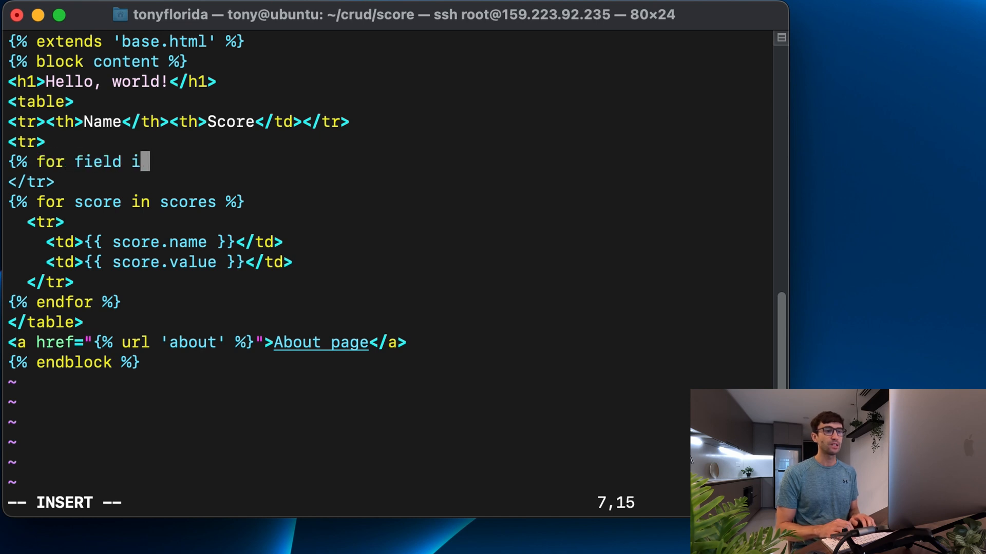
type("n form")
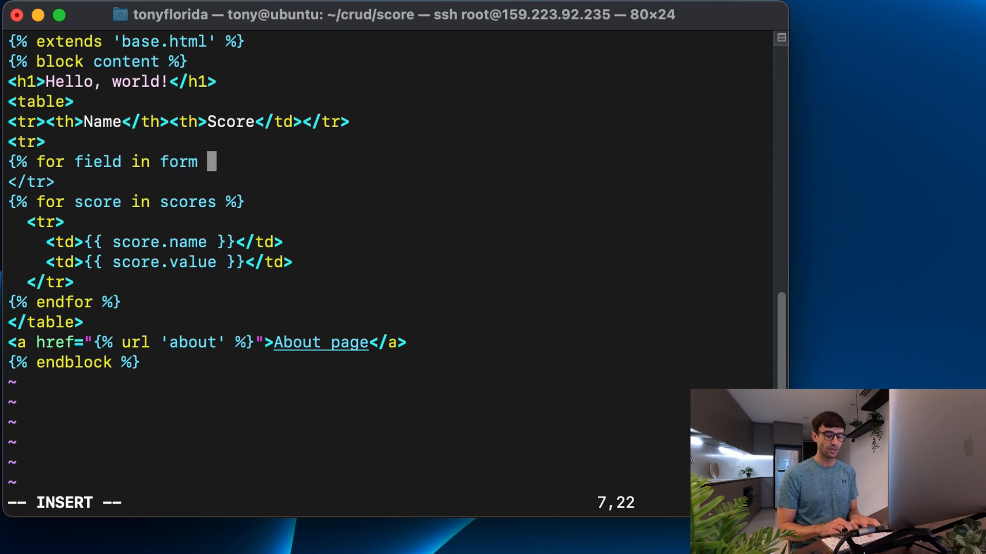
type("%}")
type("i")
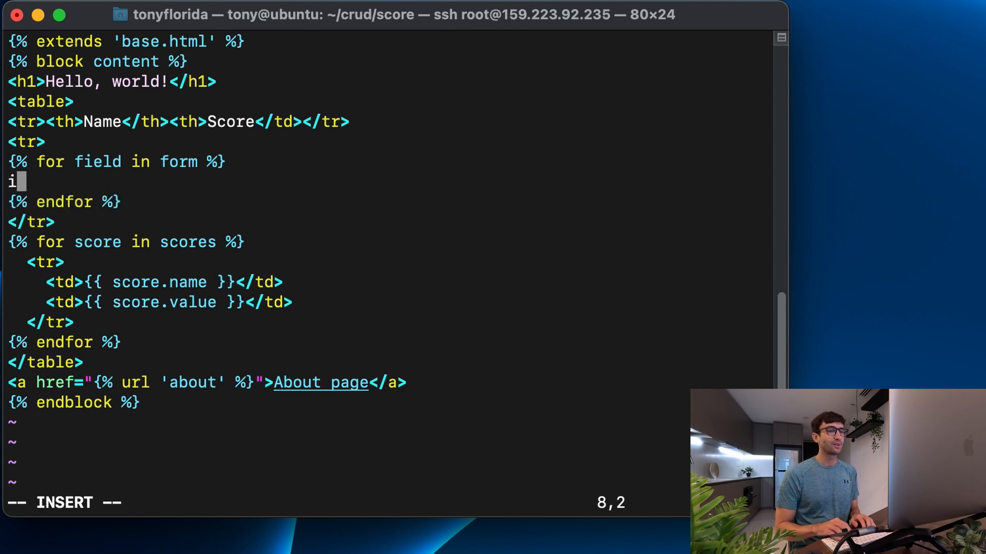
key("BackSpace")
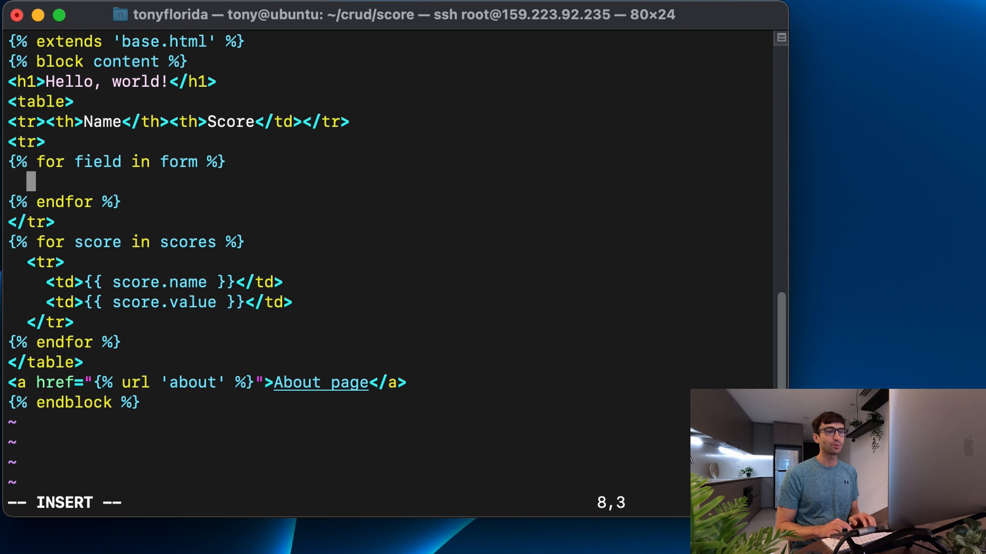
Render each form field in its own cell as <td>{{ field }}</td>.
type("<td")
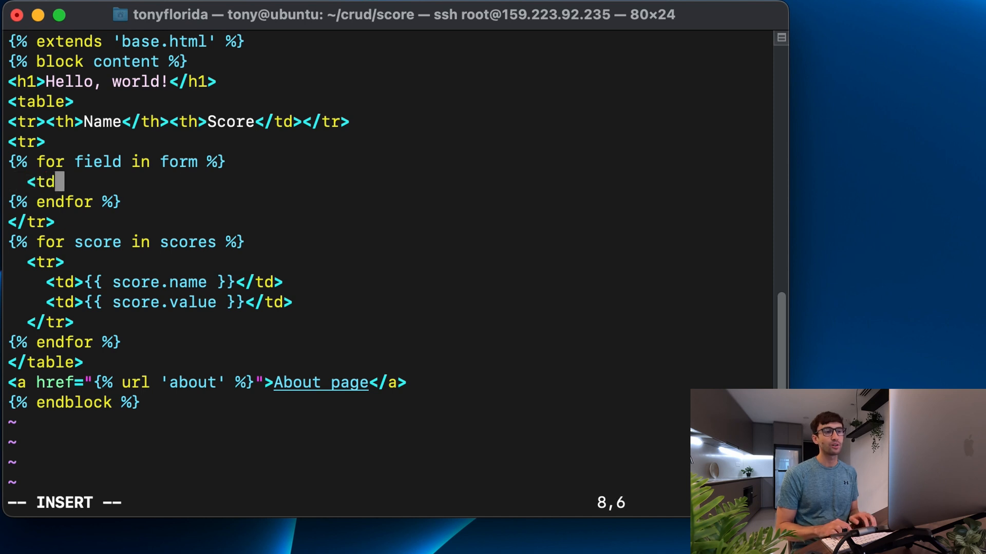
type(">")
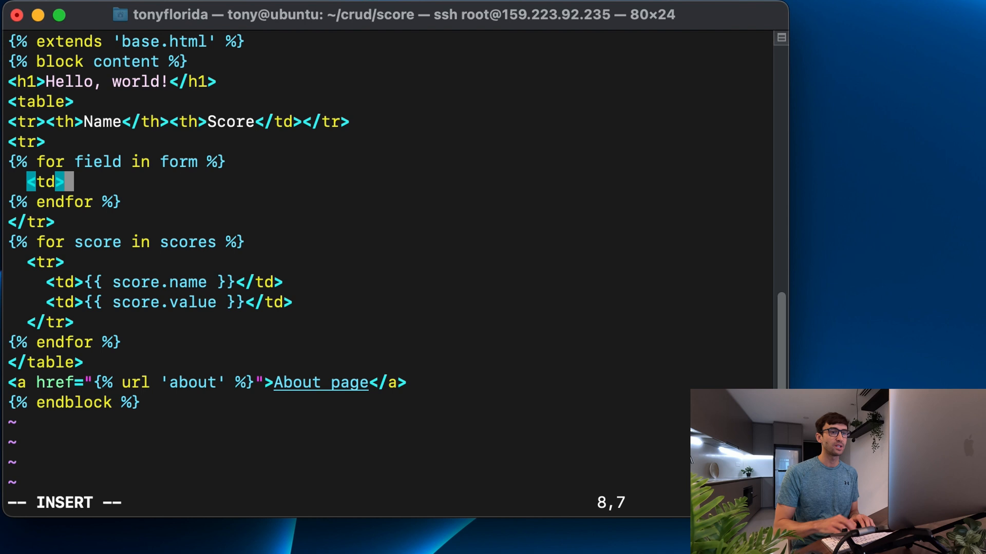
type("{{")
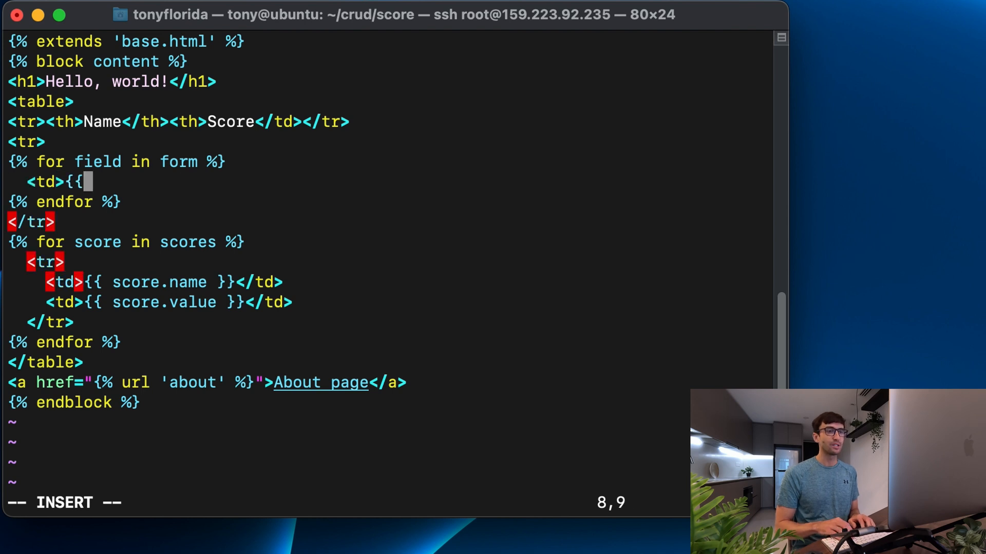
type("field")
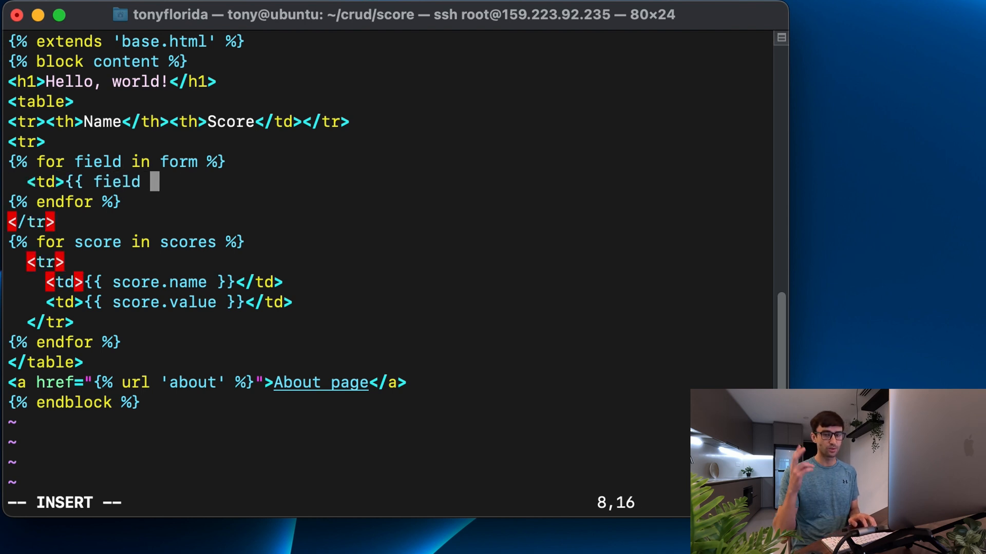
type("%")
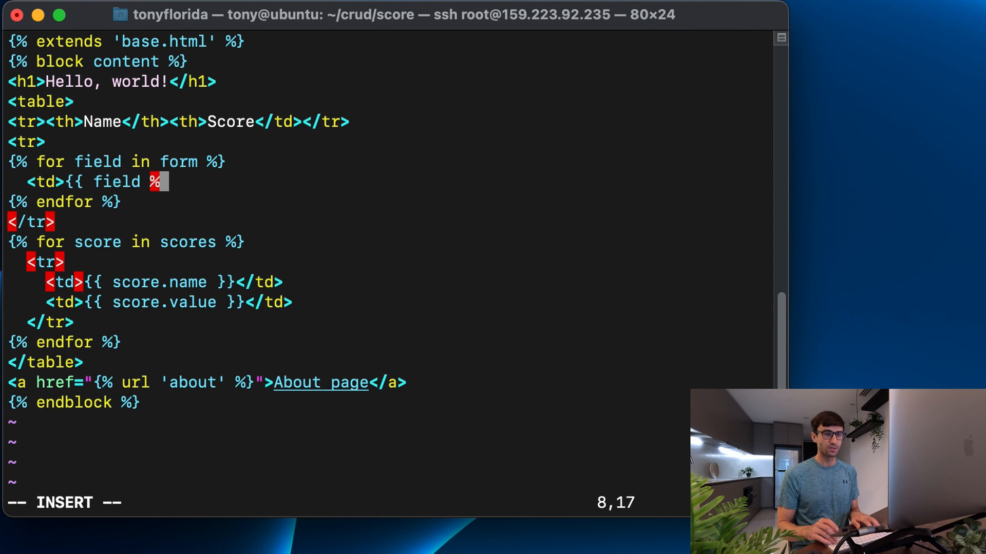
key("BackSpace")
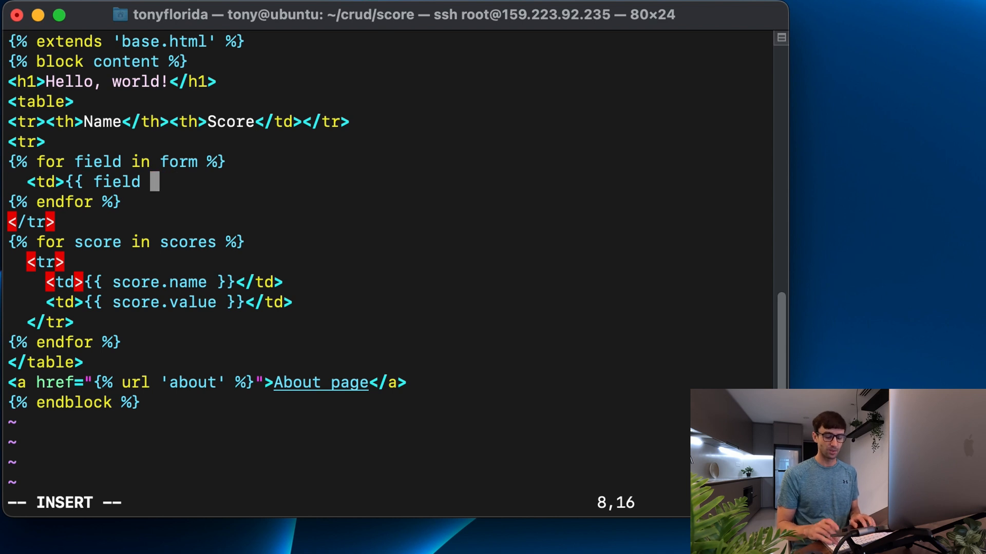
type("}}</td>")
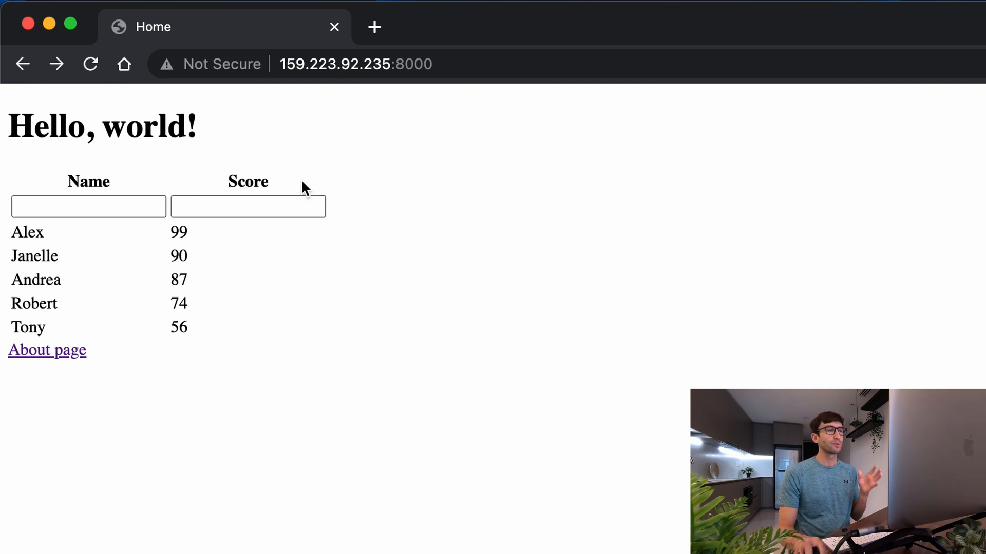
mouse_move(320, 174)
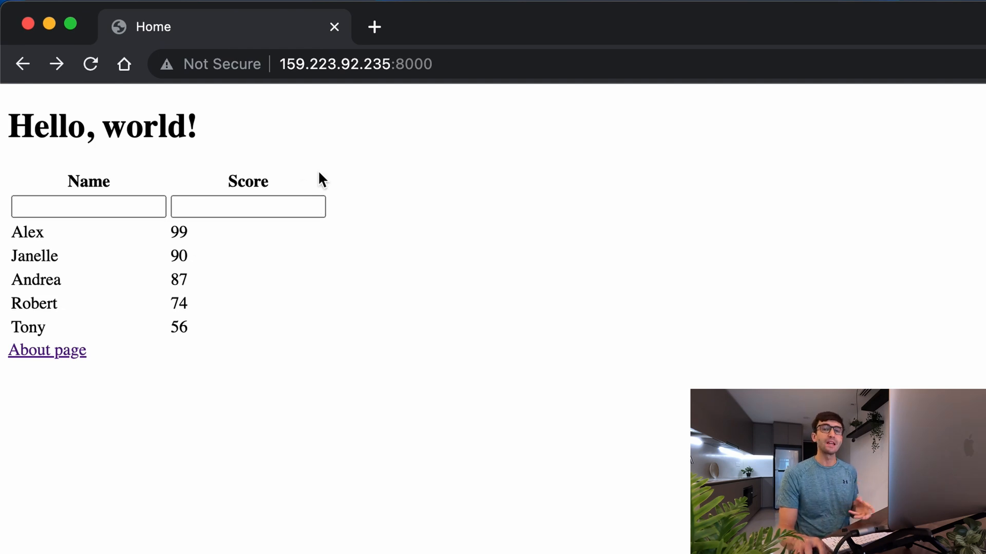
mouse_move(359, 138)
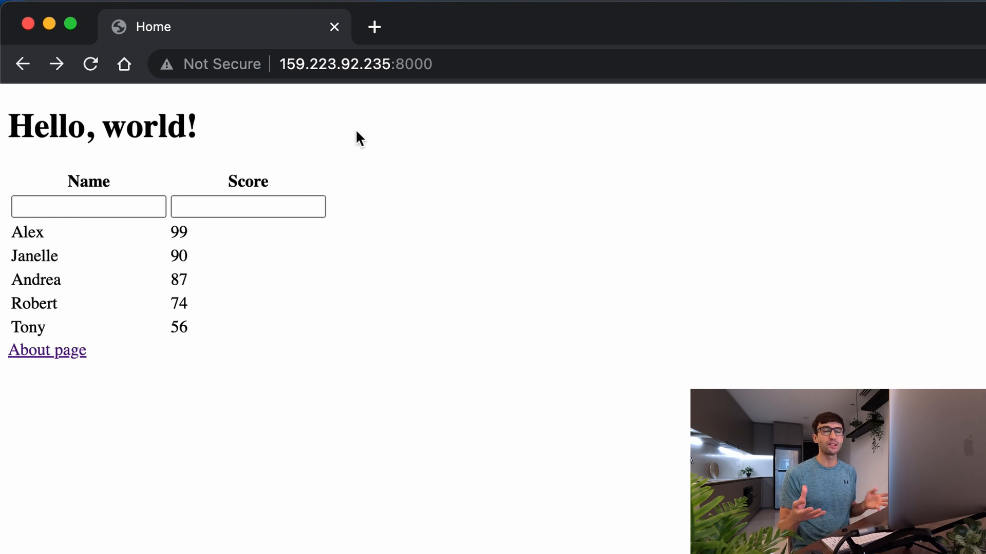
mouse_move(360, 164)
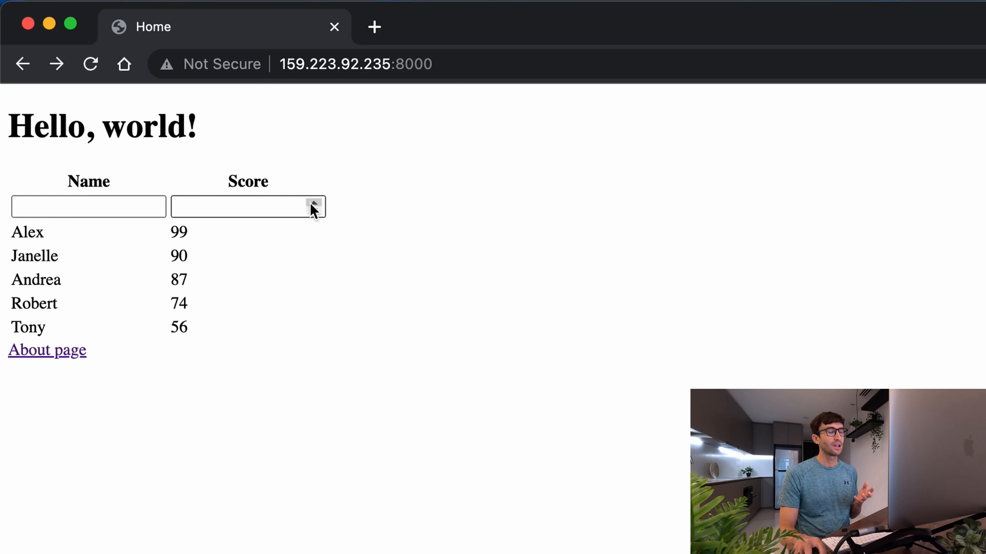
mouse_move(392, 201)
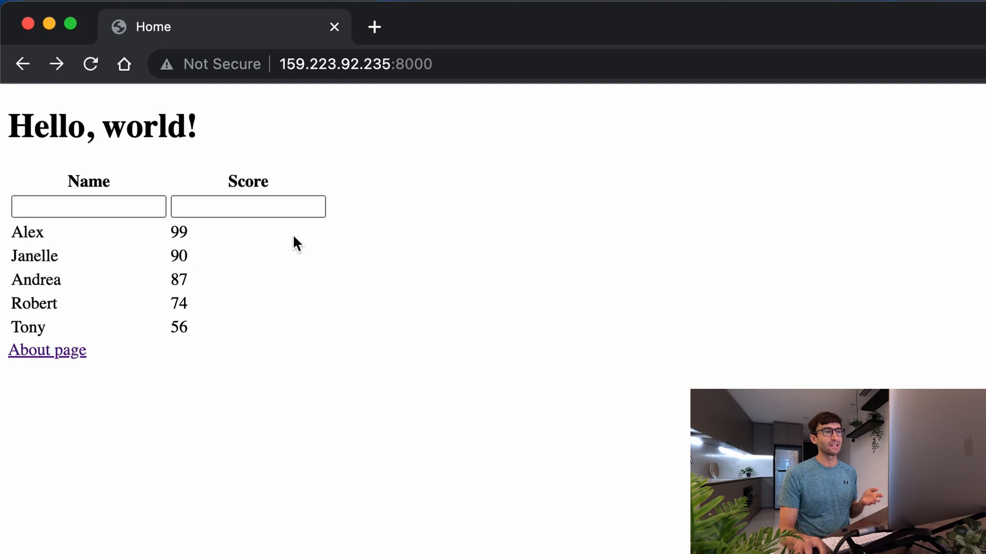
mouse_move(347, 279)
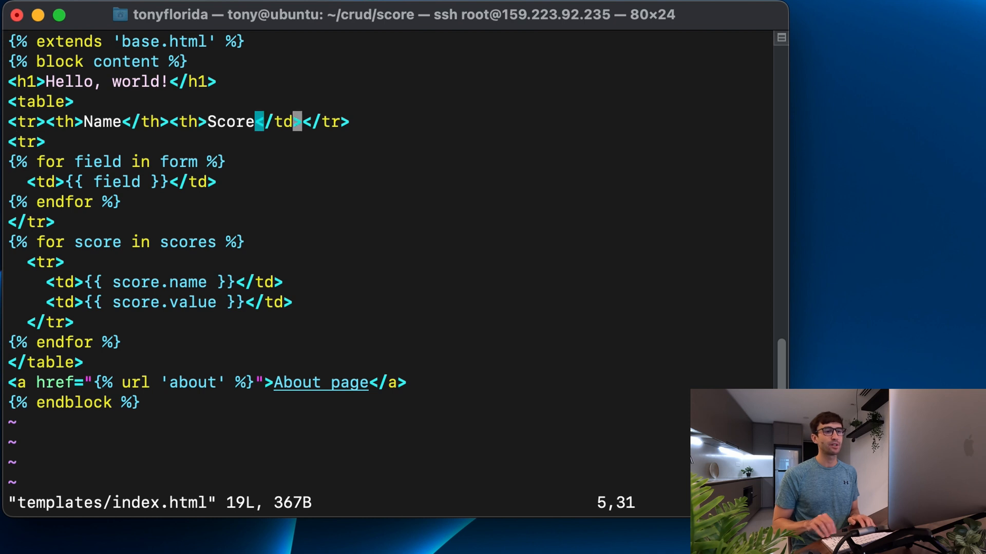
Fix the header row's closing tag and add an Action column heading after Score.
key("i")
type("h><th")
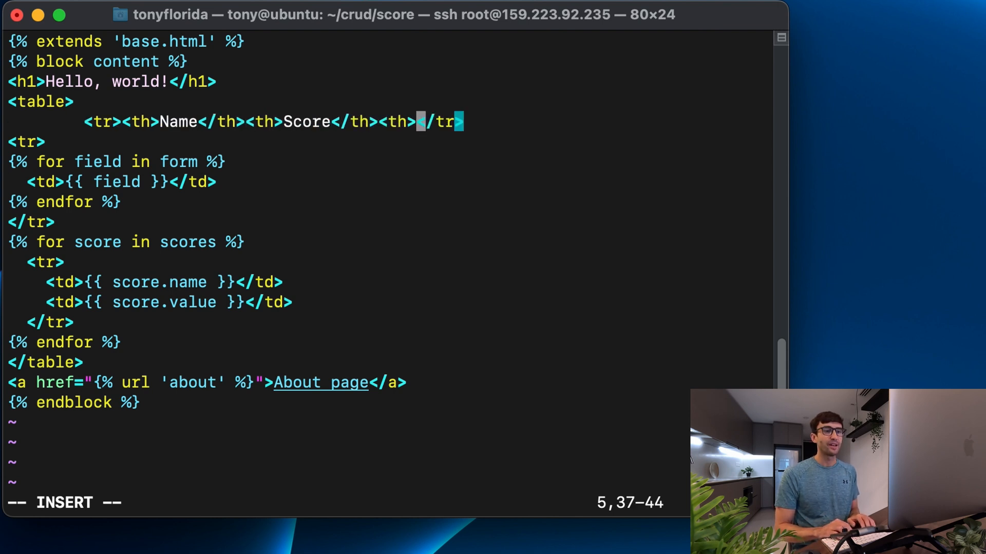
type("A")
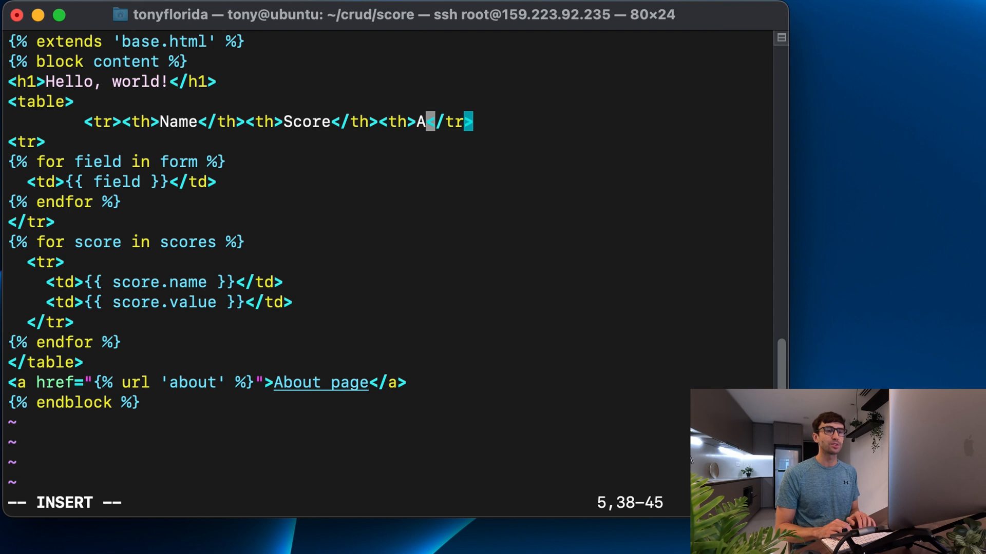
type("ction</td")
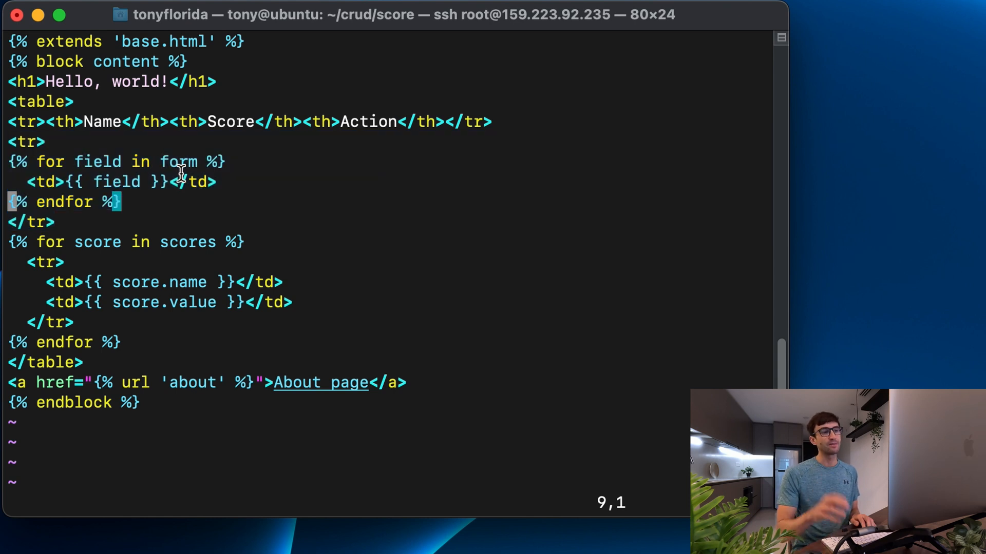
Append a <td> cell with a Save button named Save to the form row.
key("o")
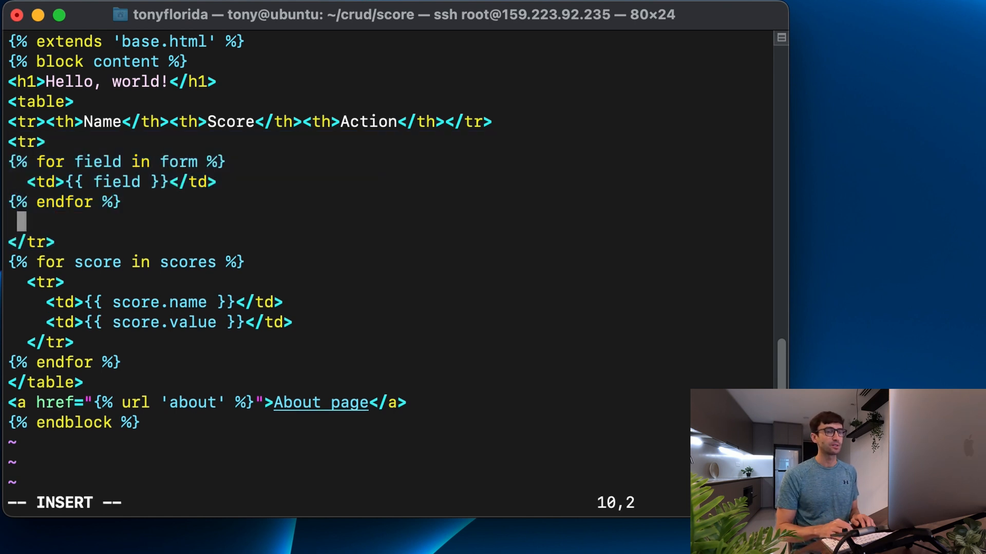
type("<")
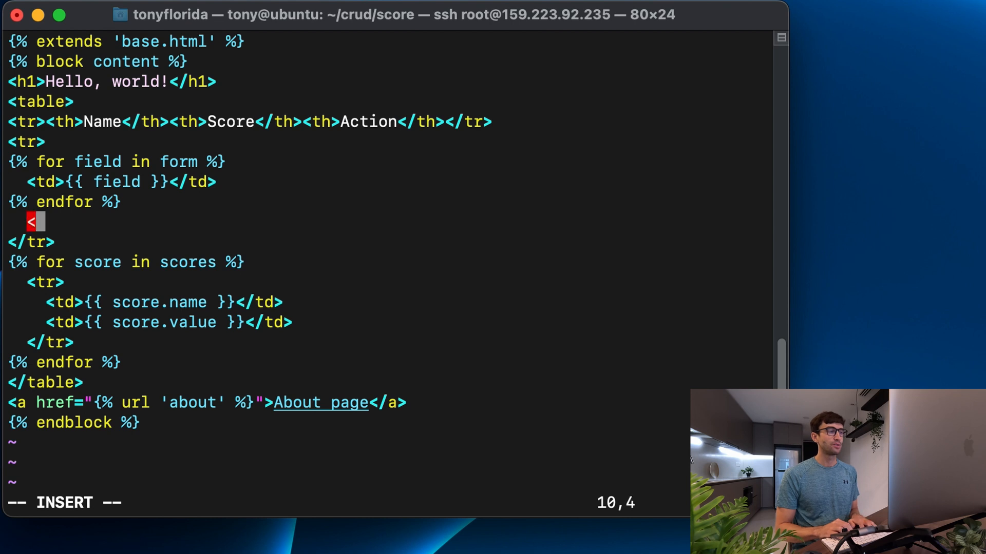
type("td>")
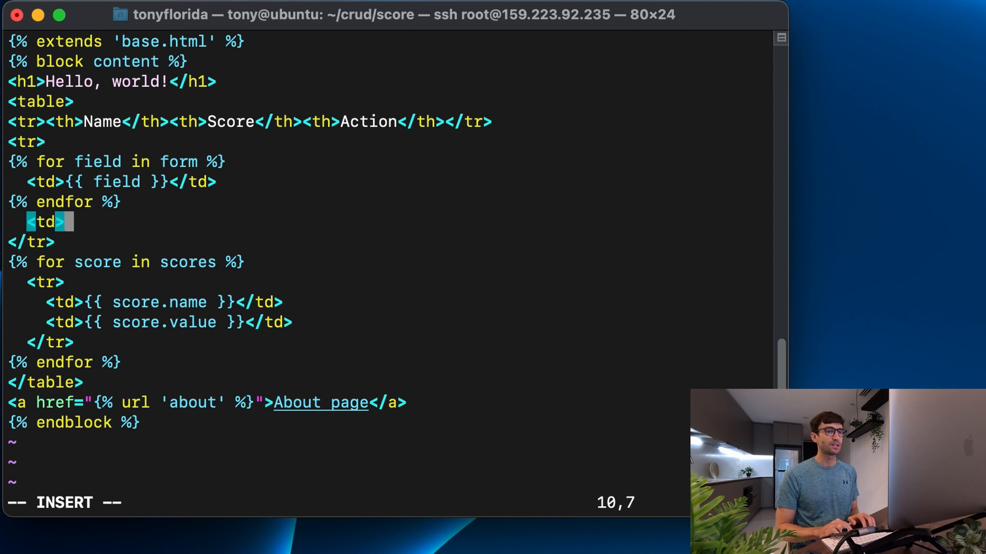
type("</td>")
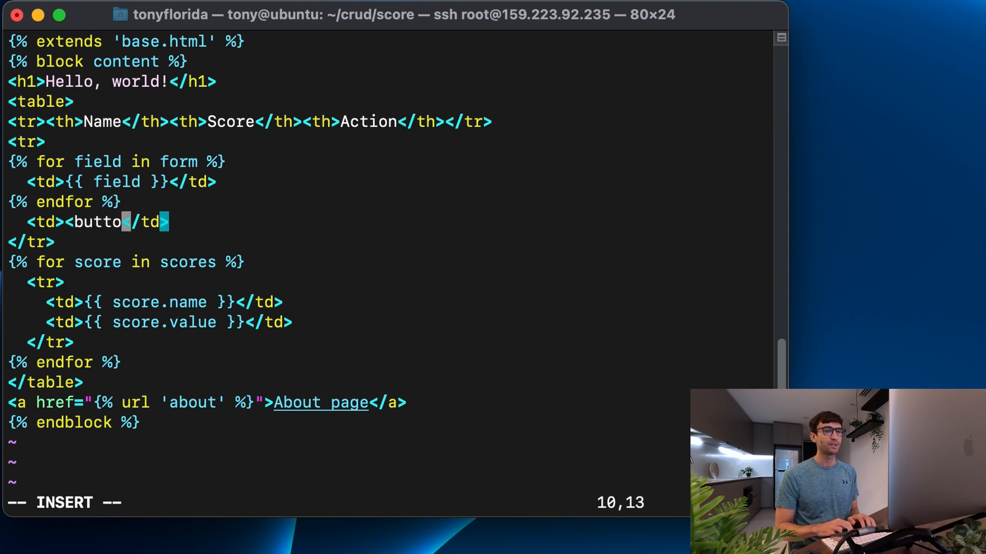
type("n n")
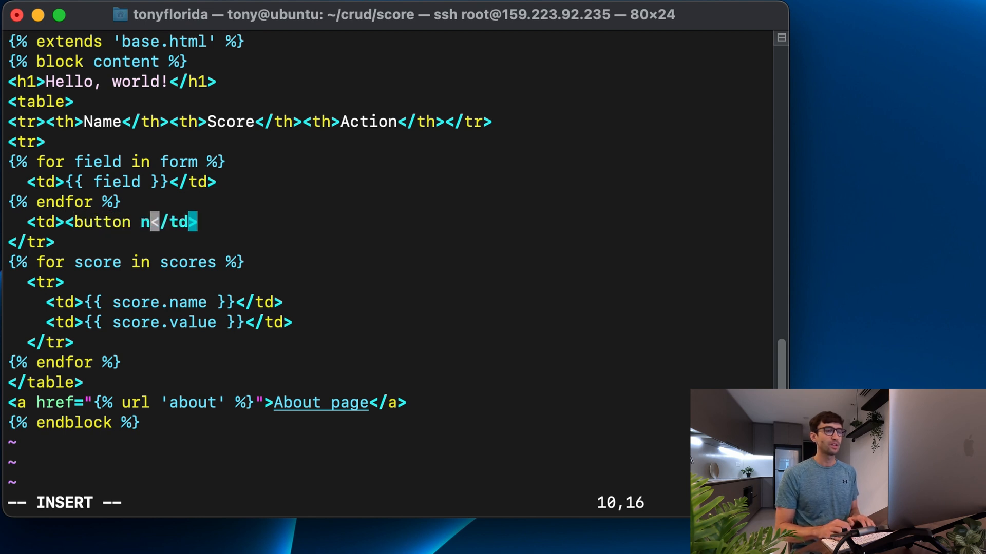
type("ame=\"Sav")
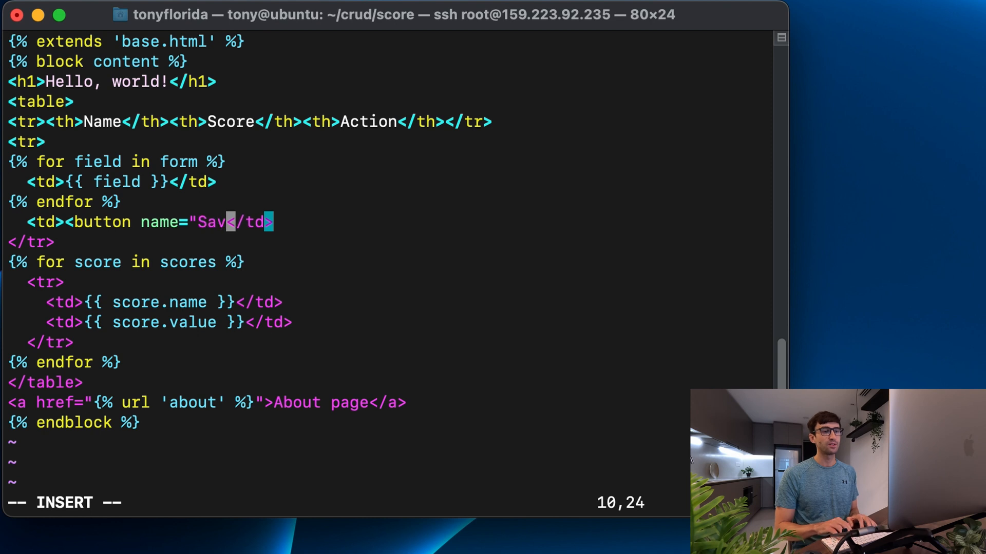
type("e\">")
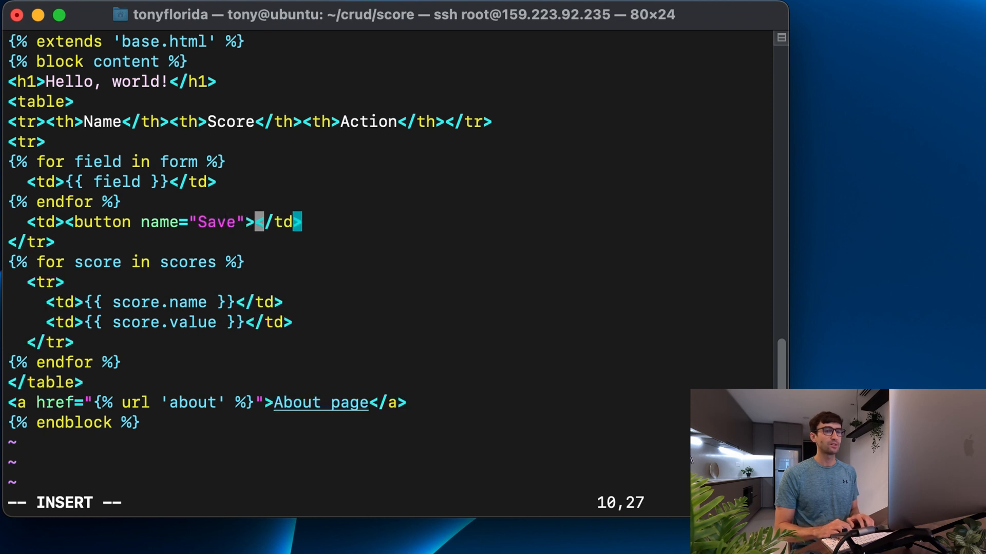
type("Save")
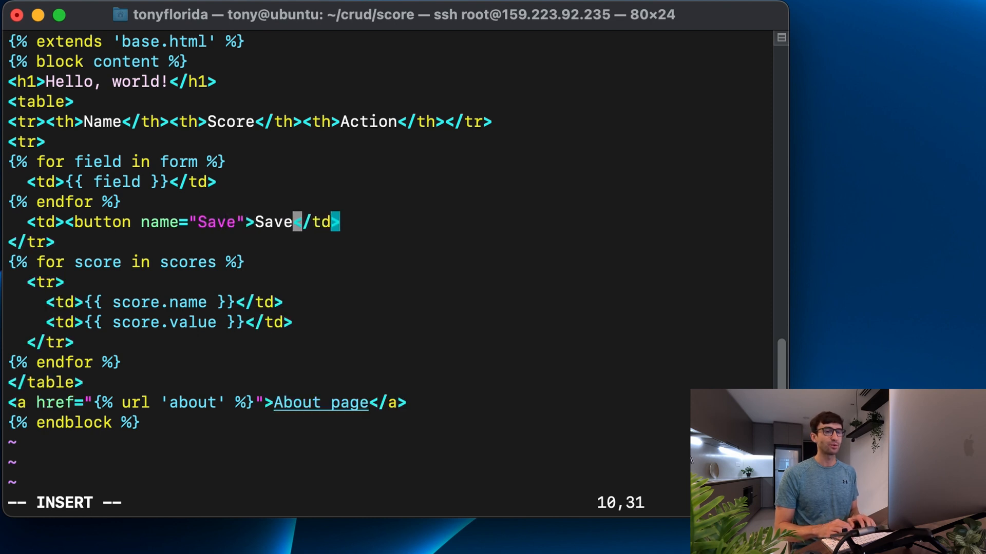
type("/button></")
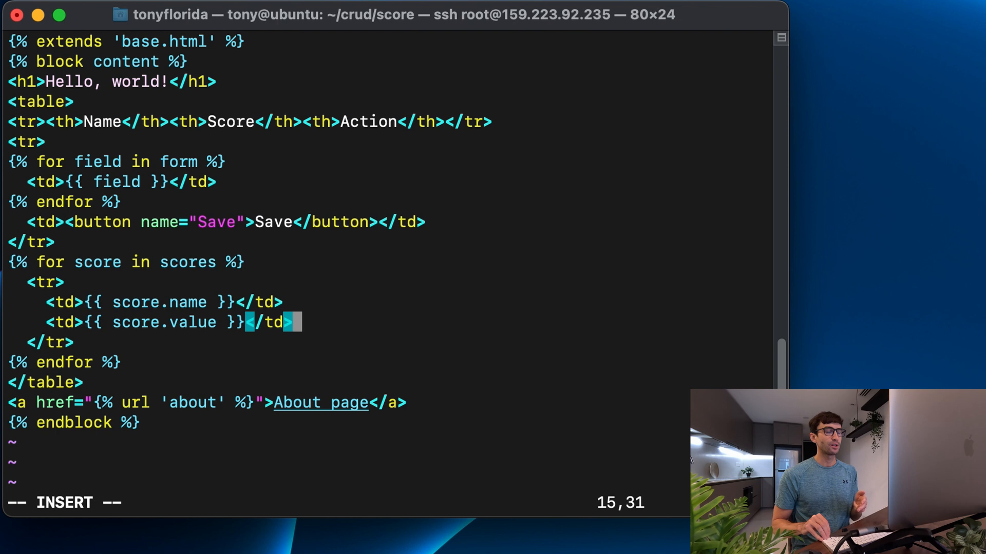
Start a new cell in the scores loop holding an Edit button named edit.
key("Escape")
type("<td>")
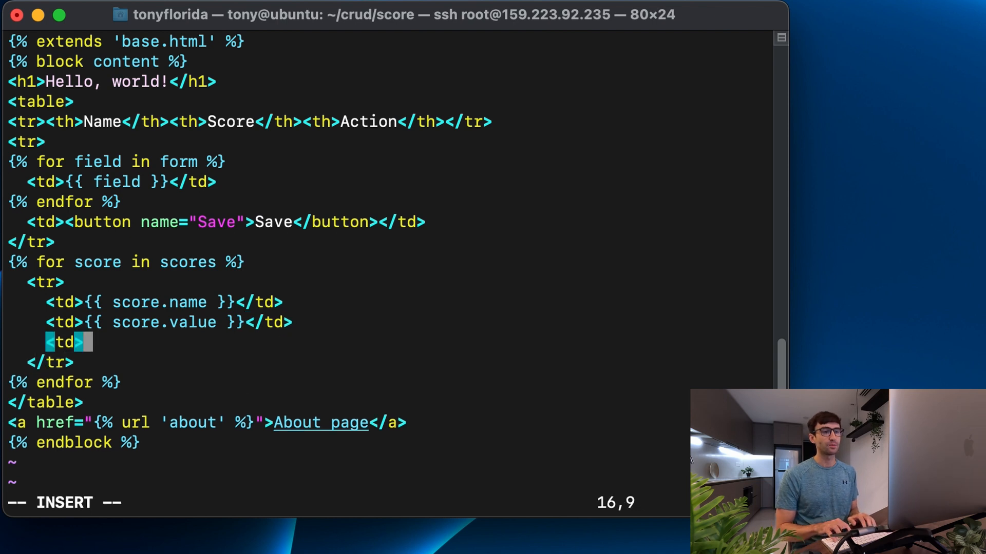
key("Enter")
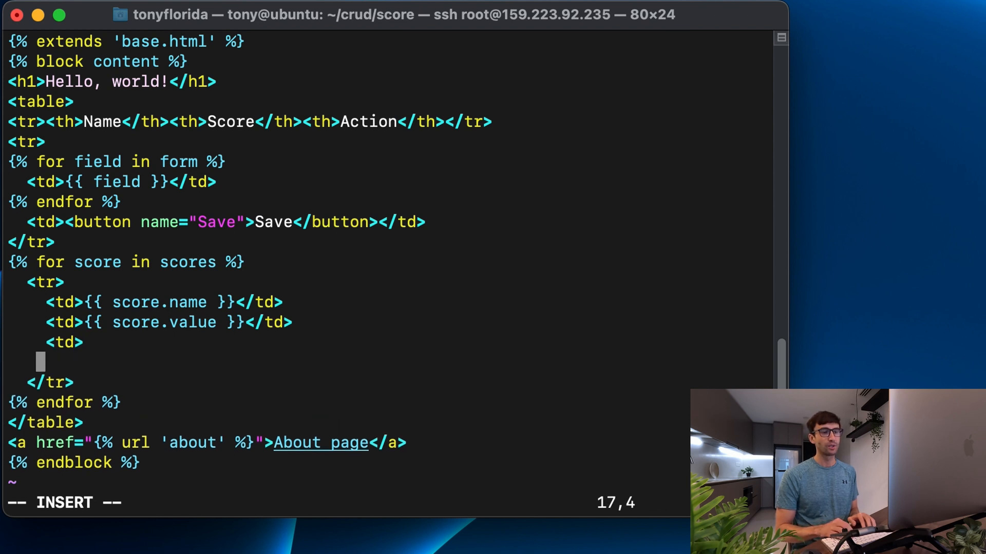
type("</td>")
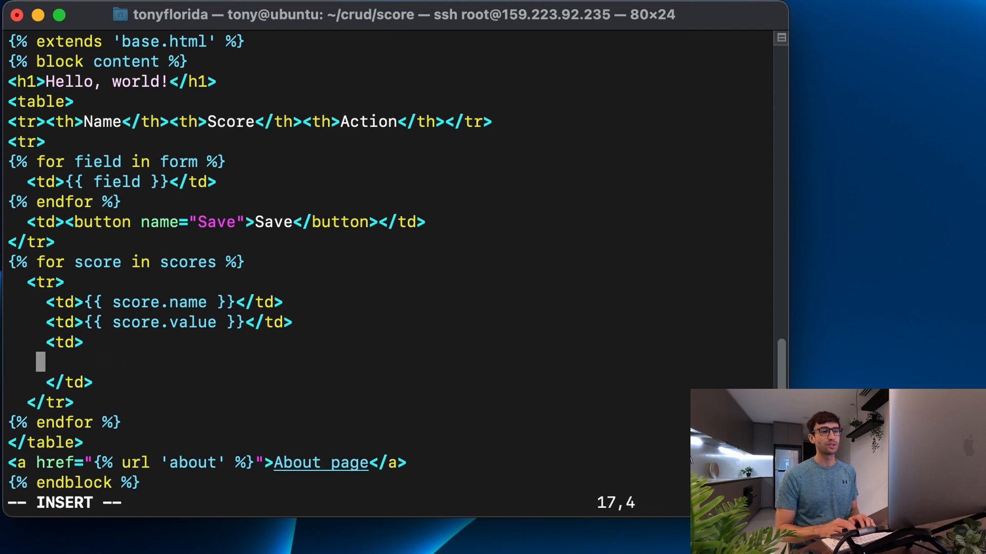
type("<button name=")
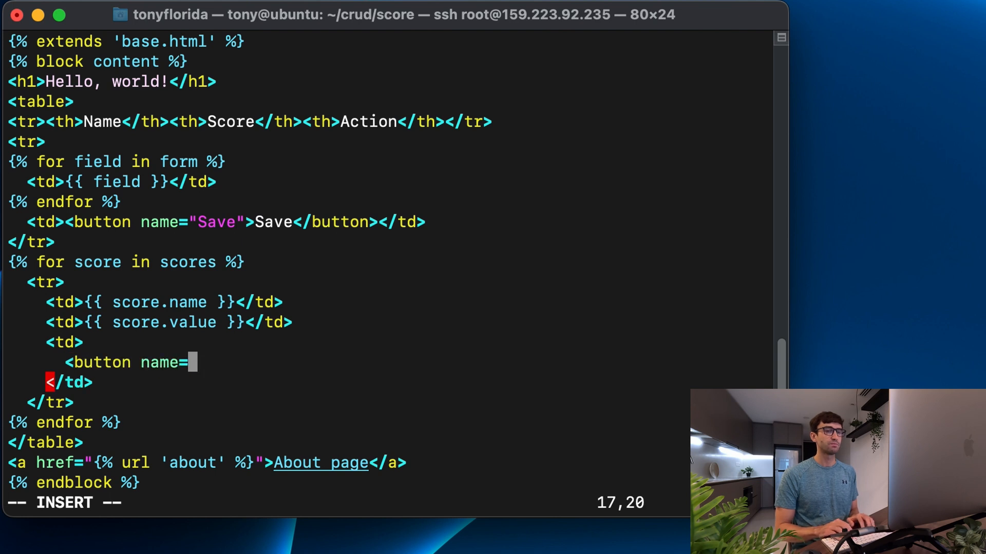
type("\"edit\">")
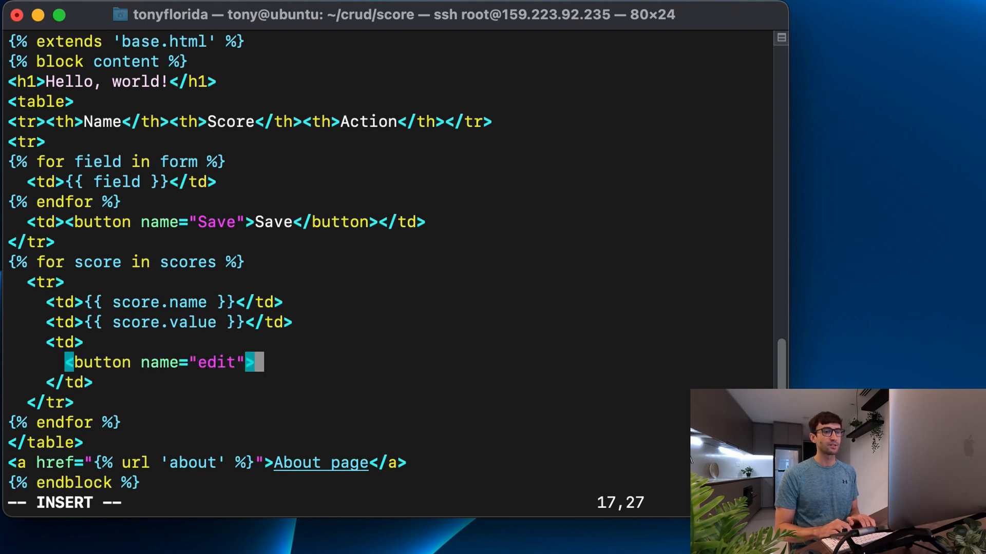
type("Edit</")
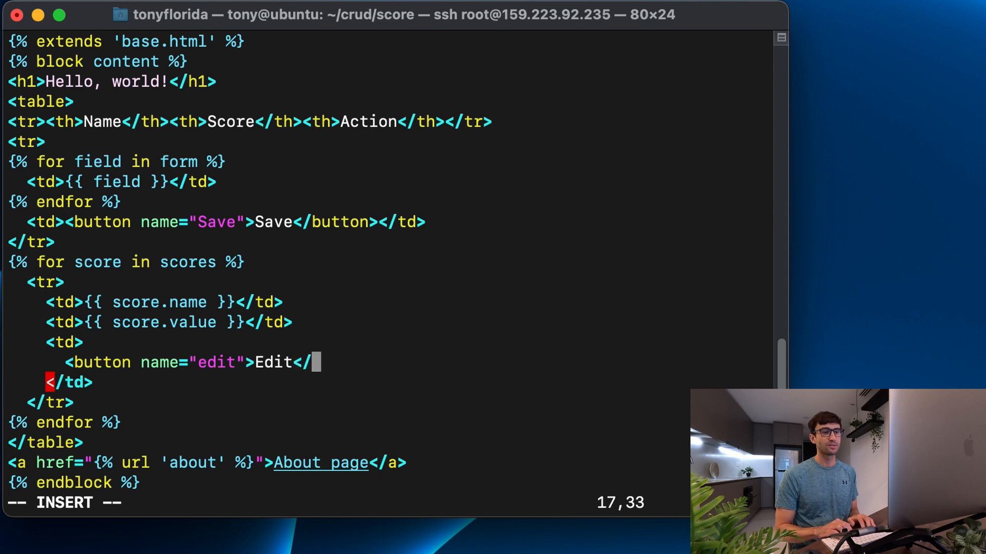
type("button>")
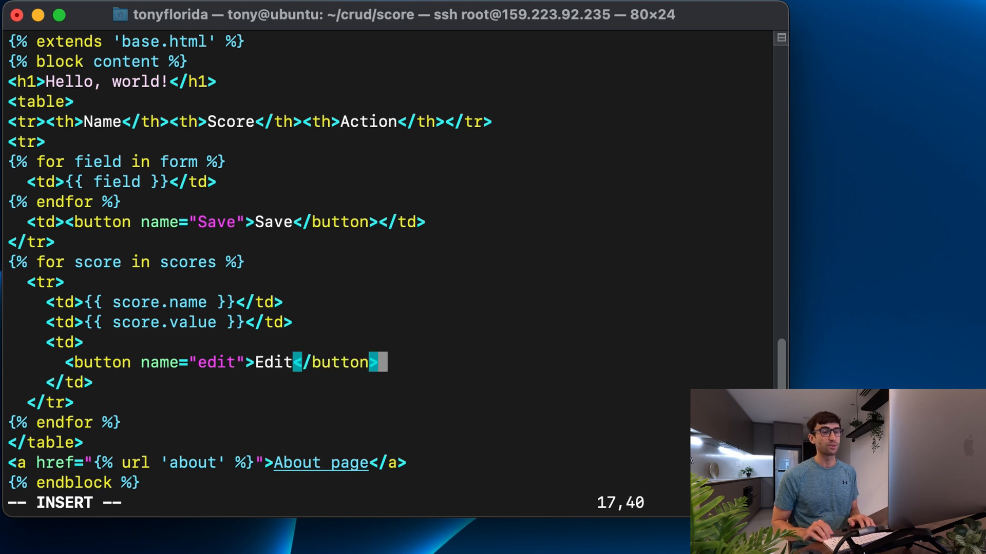
Add a Delete button named delete to that cell, then save and quit with :wq.
type("<bu")
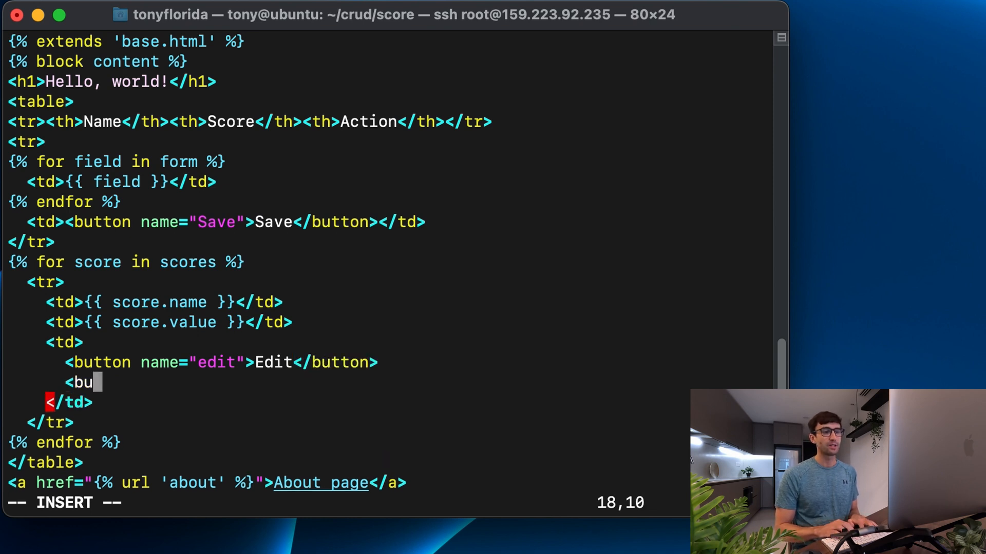
type("tton name=")
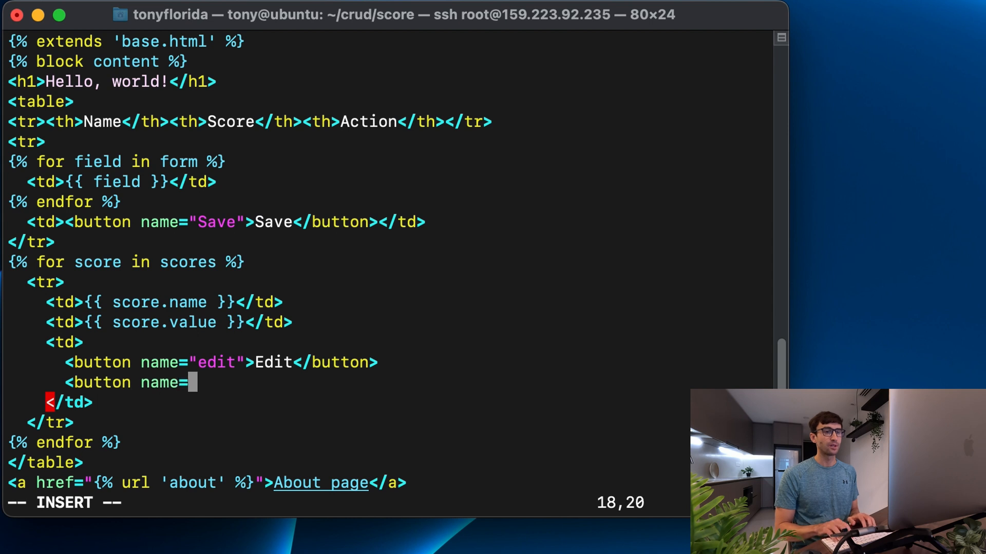
type("\"delete\">")
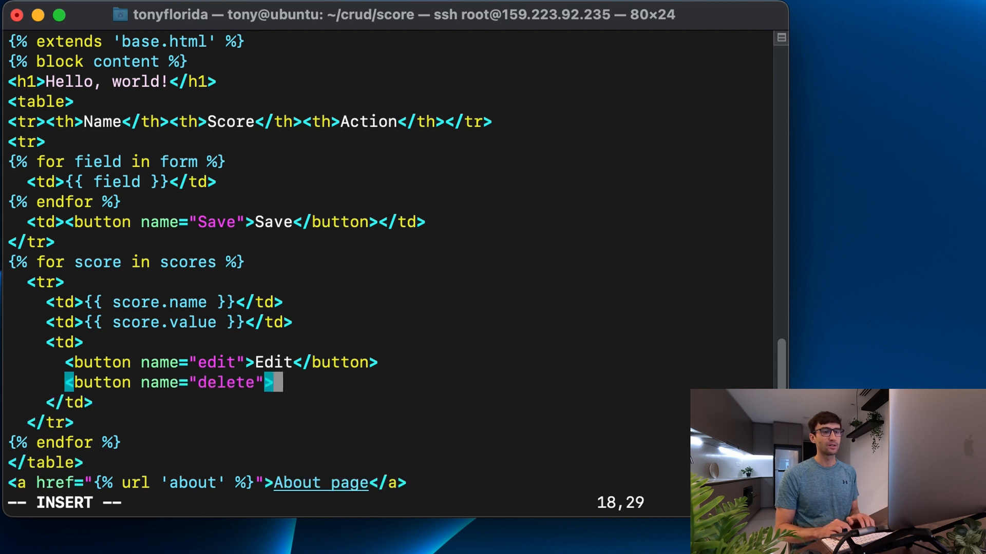
type(">Delete</bu")
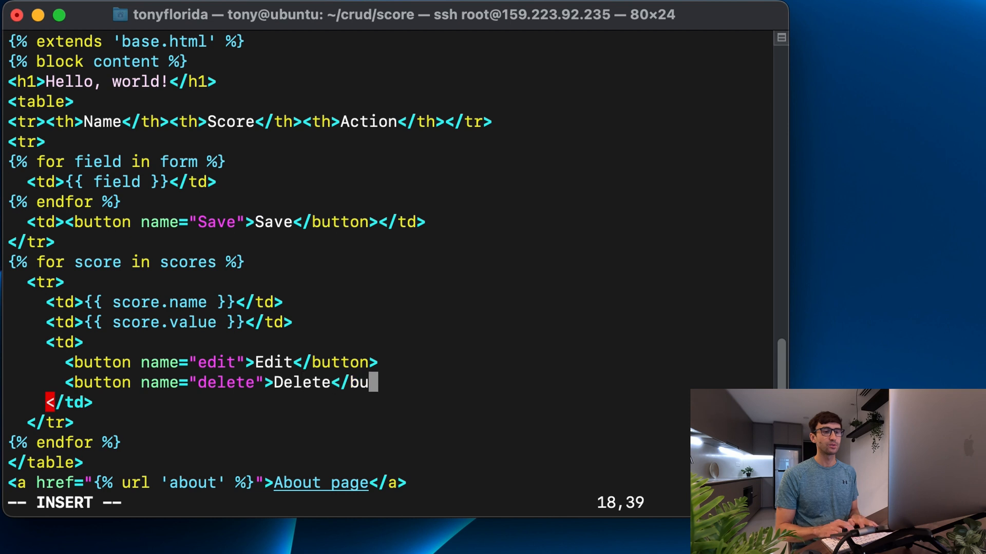
type("tton>")
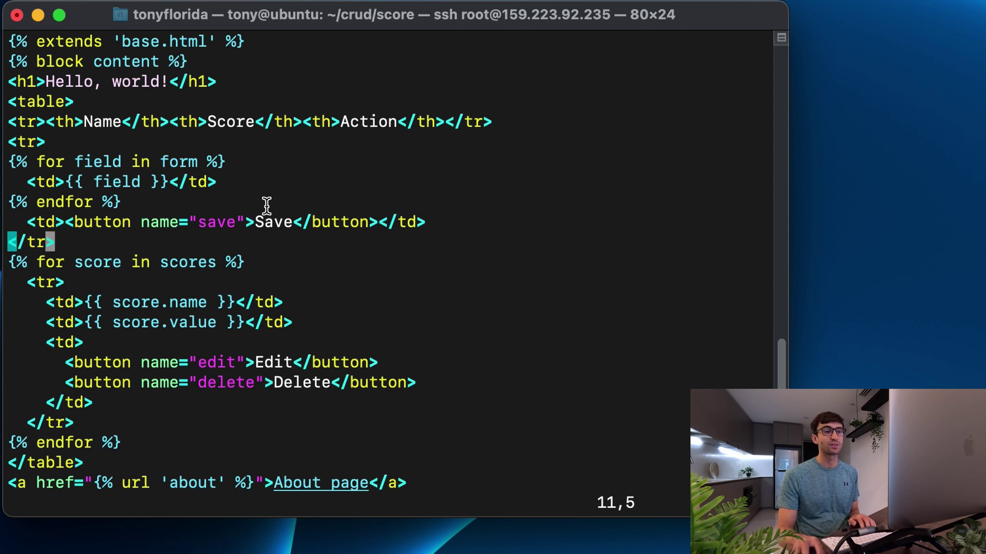
double_click(274, 363)
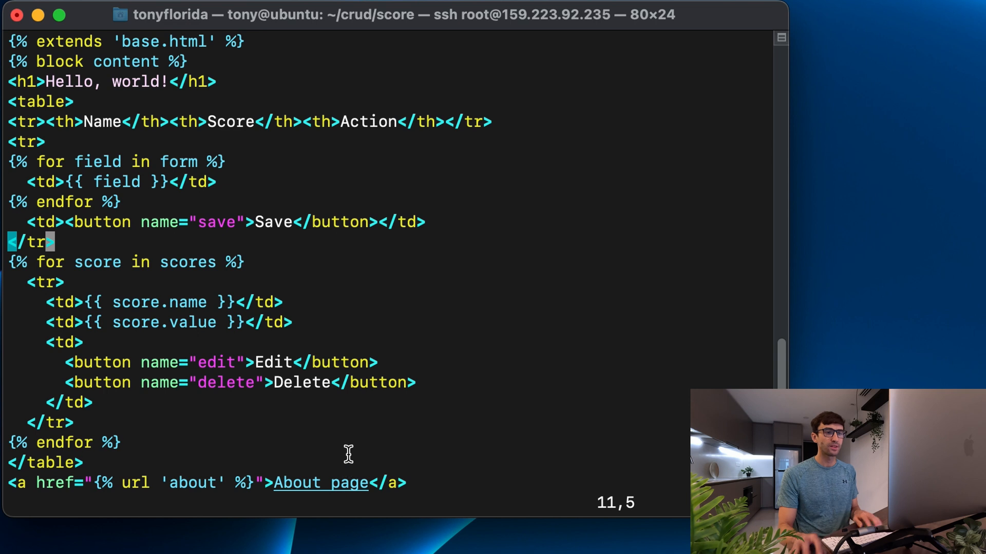
type(":wq")
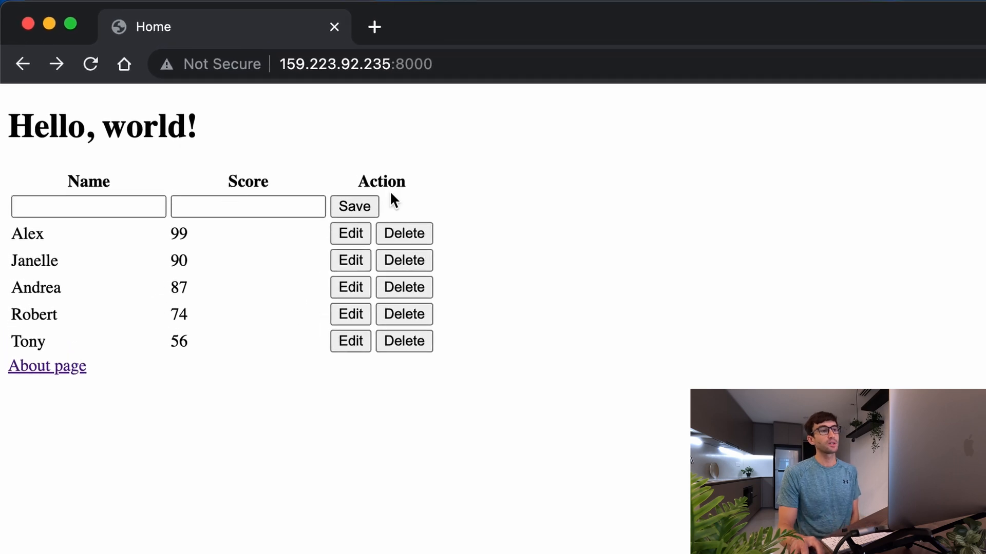
Bring Chrome into focus to view the page with Save, Edit and Delete buttons.
left_click(88, 206)
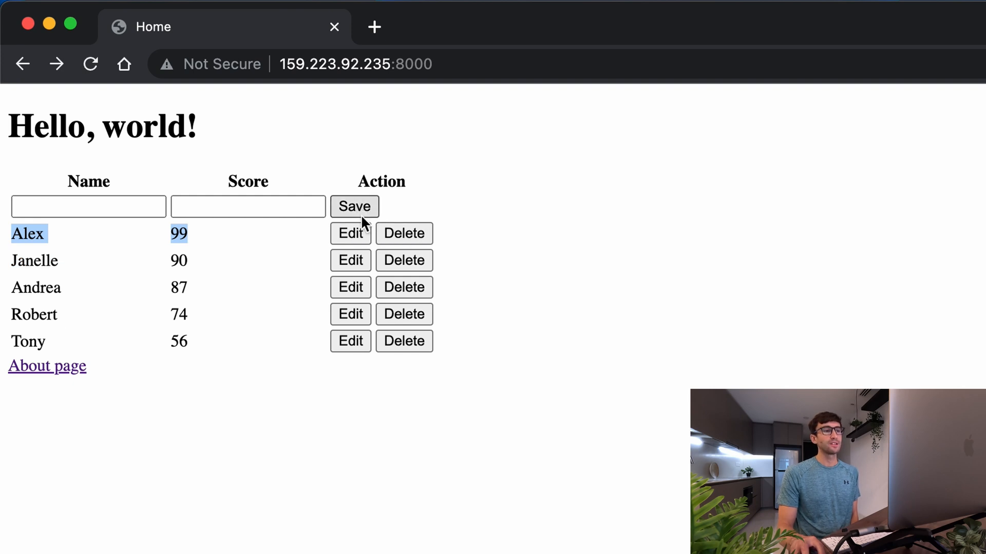
mouse_move(407, 264)
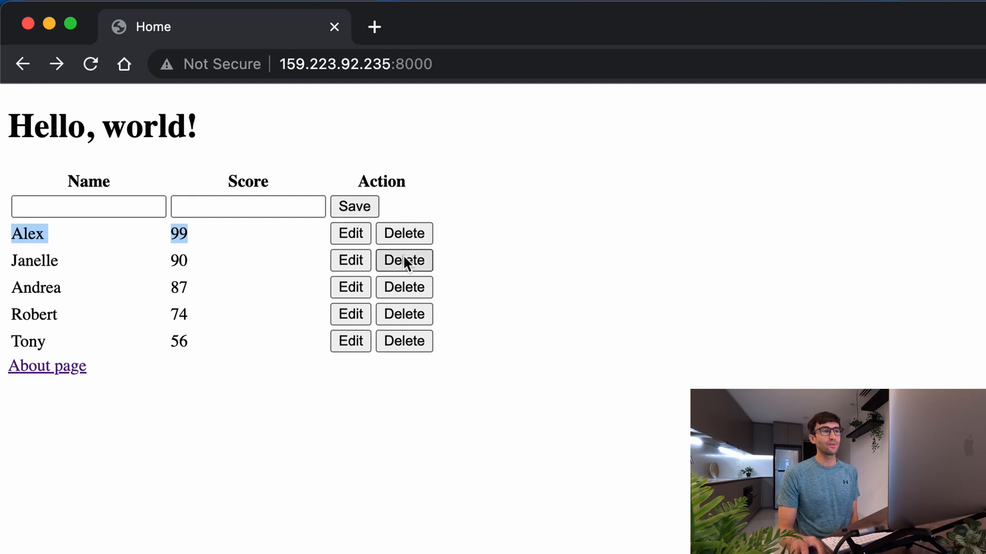